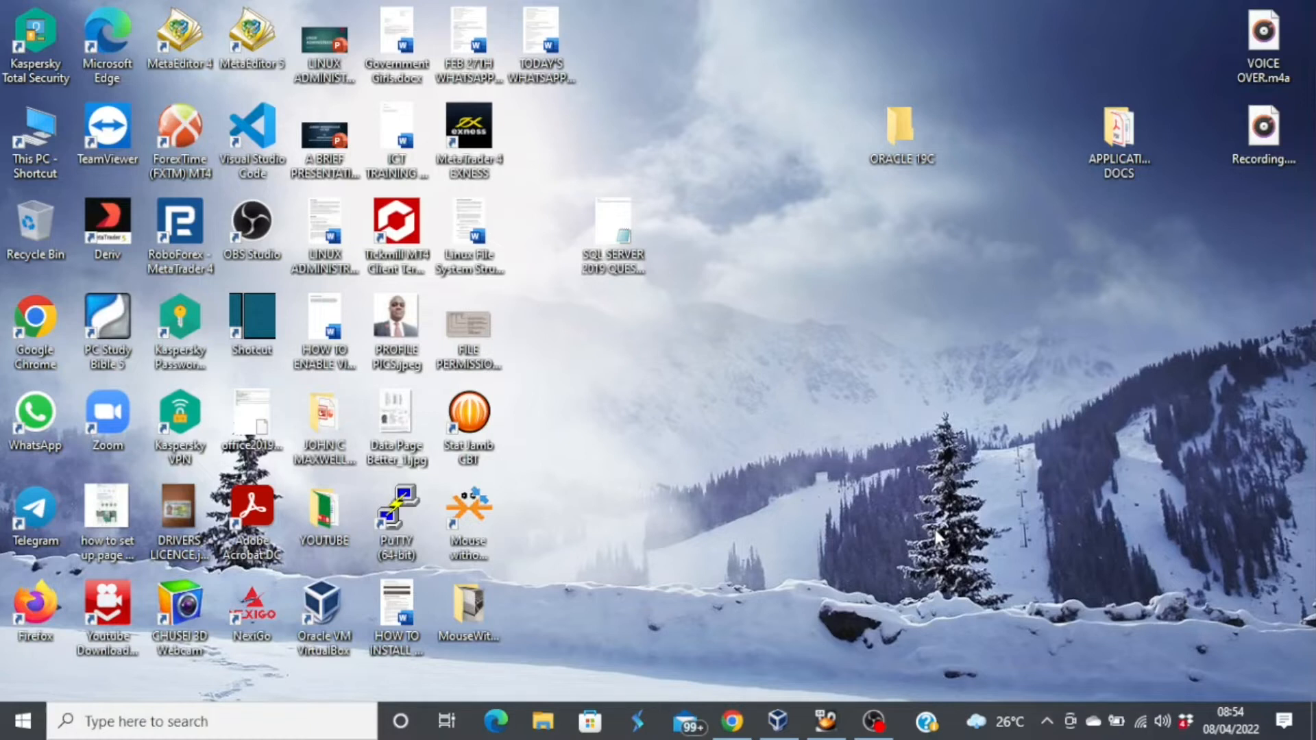
{"action": "mouse_move", "coordinate": [1139, 635]}
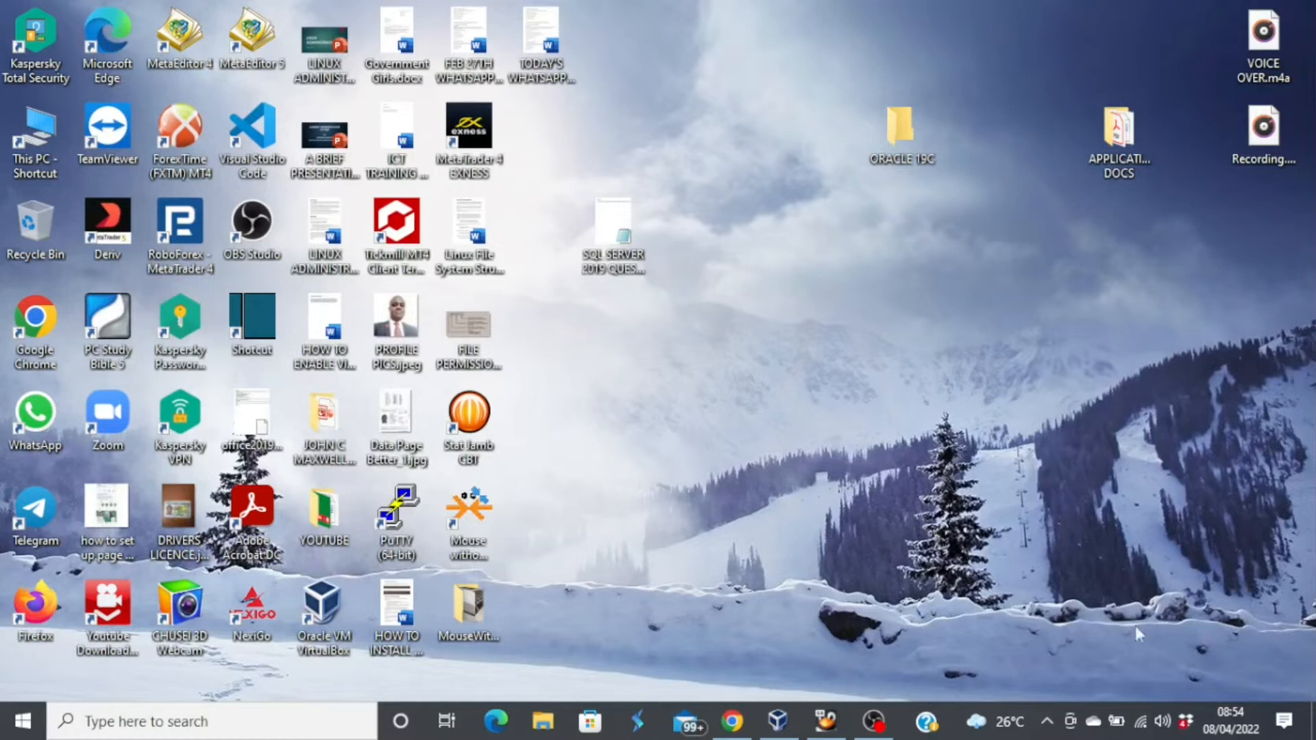
Search Google for "download sql developer" and open the Oracle SQL Developer Downloads result
{"action": "left_click", "coordinate": [732, 723]}
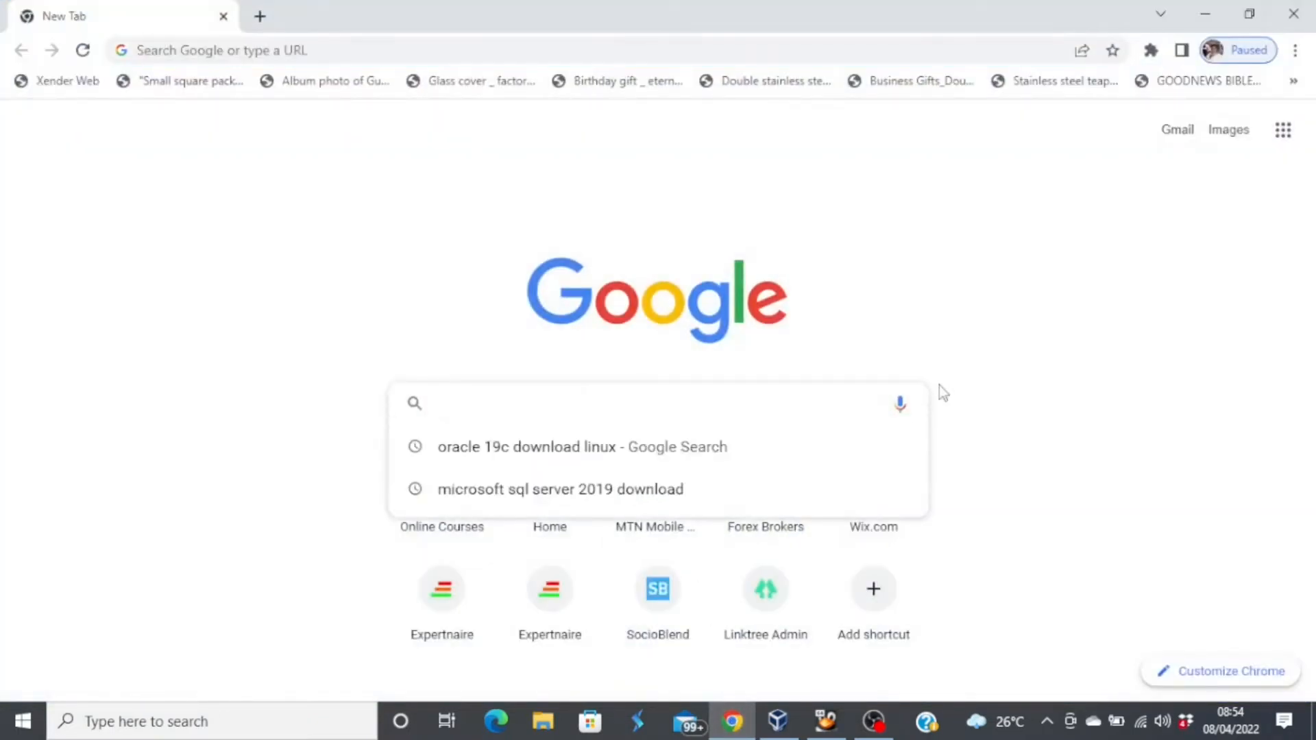
{"action": "type", "text": "download sql developer"}
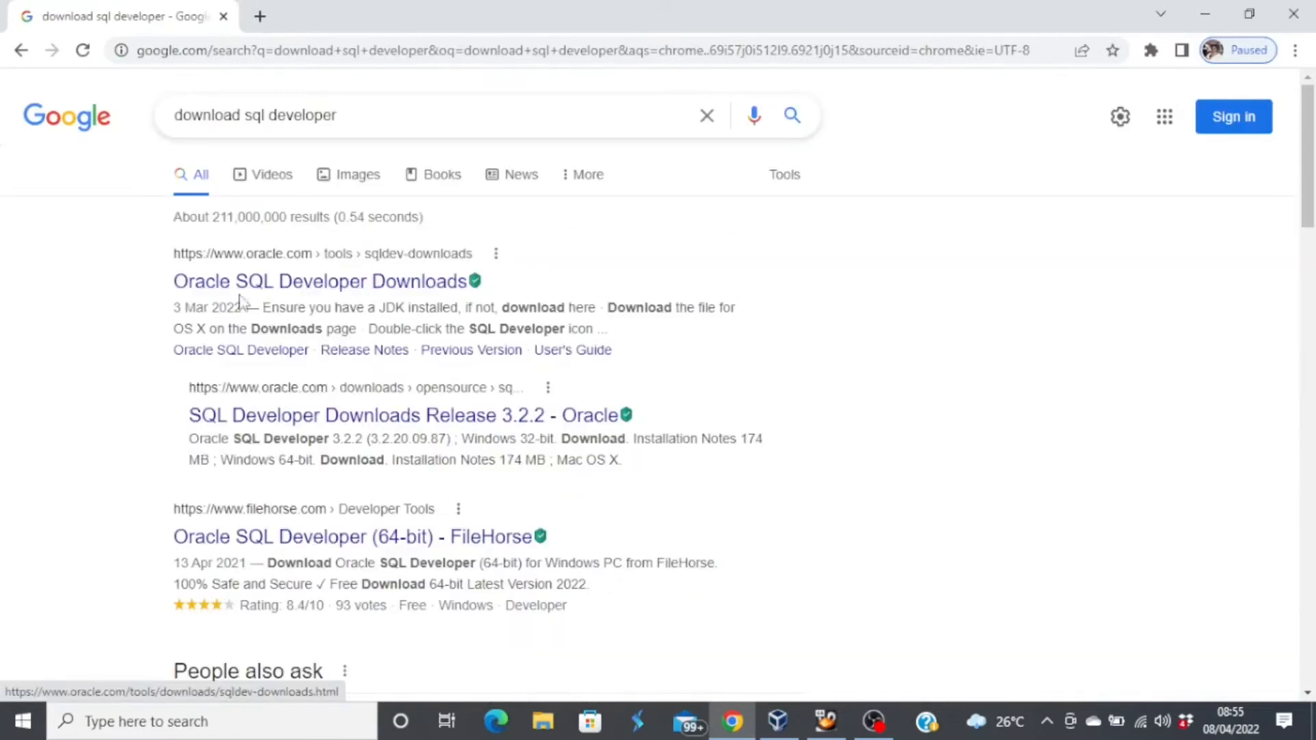
{"action": "mouse_move", "coordinate": [319, 281]}
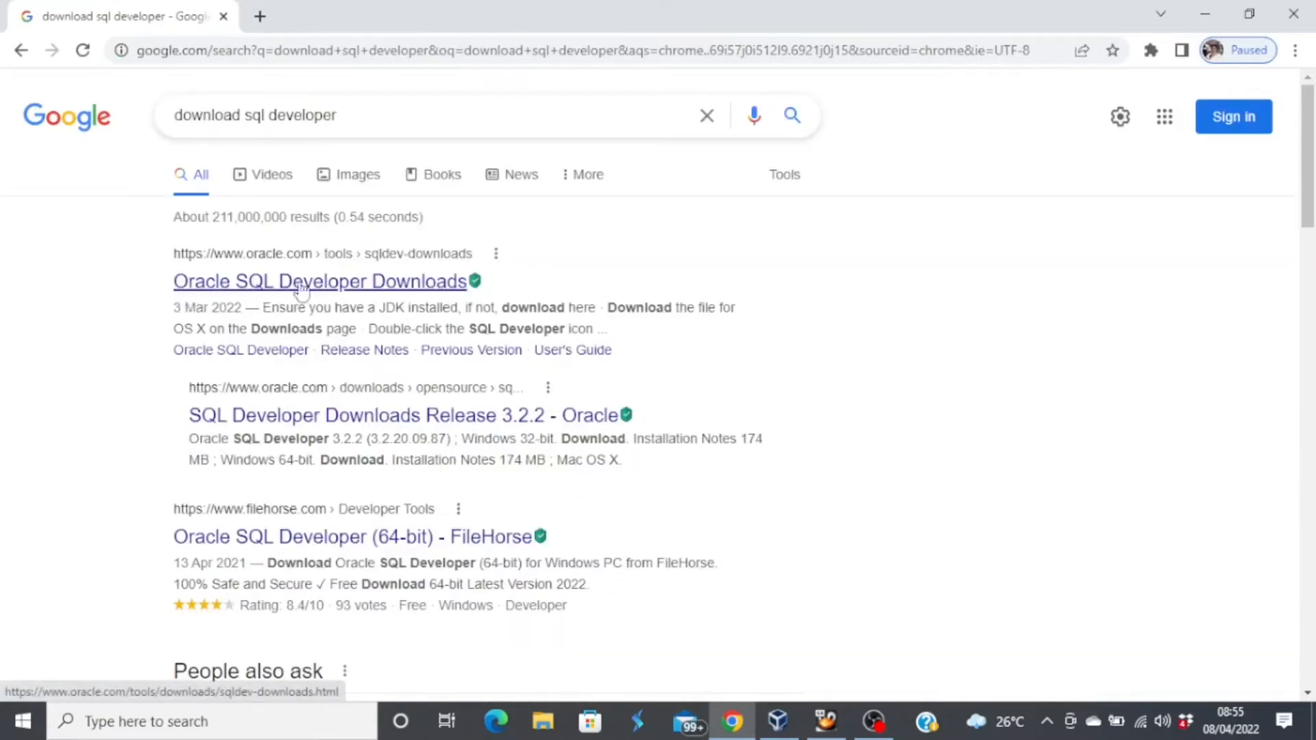
{"action": "left_click", "coordinate": [320, 281]}
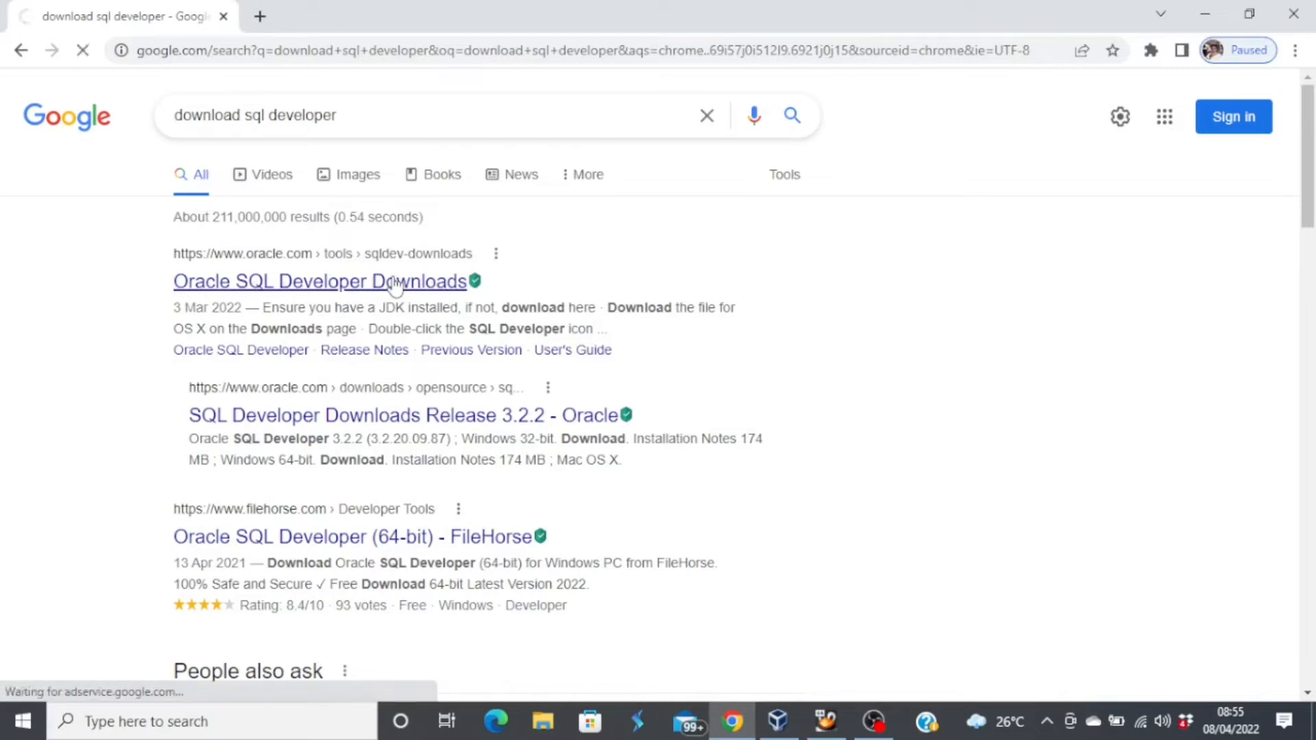
{"action": "left_click", "coordinate": [321, 281]}
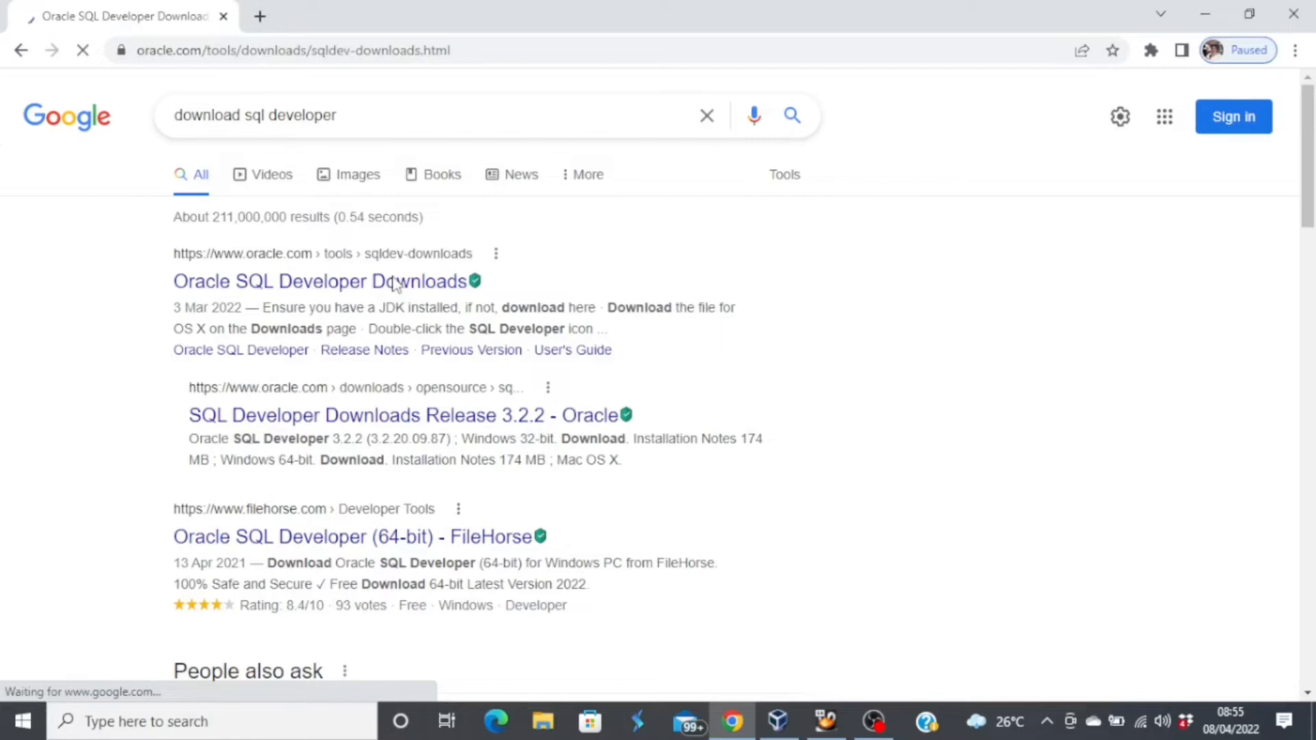
Choose the Windows 64-bit with JDK 8 package of SQL Developer 21.4.3 and accept the Oracle license agreement
{"action": "left_click", "coordinate": [320, 281]}
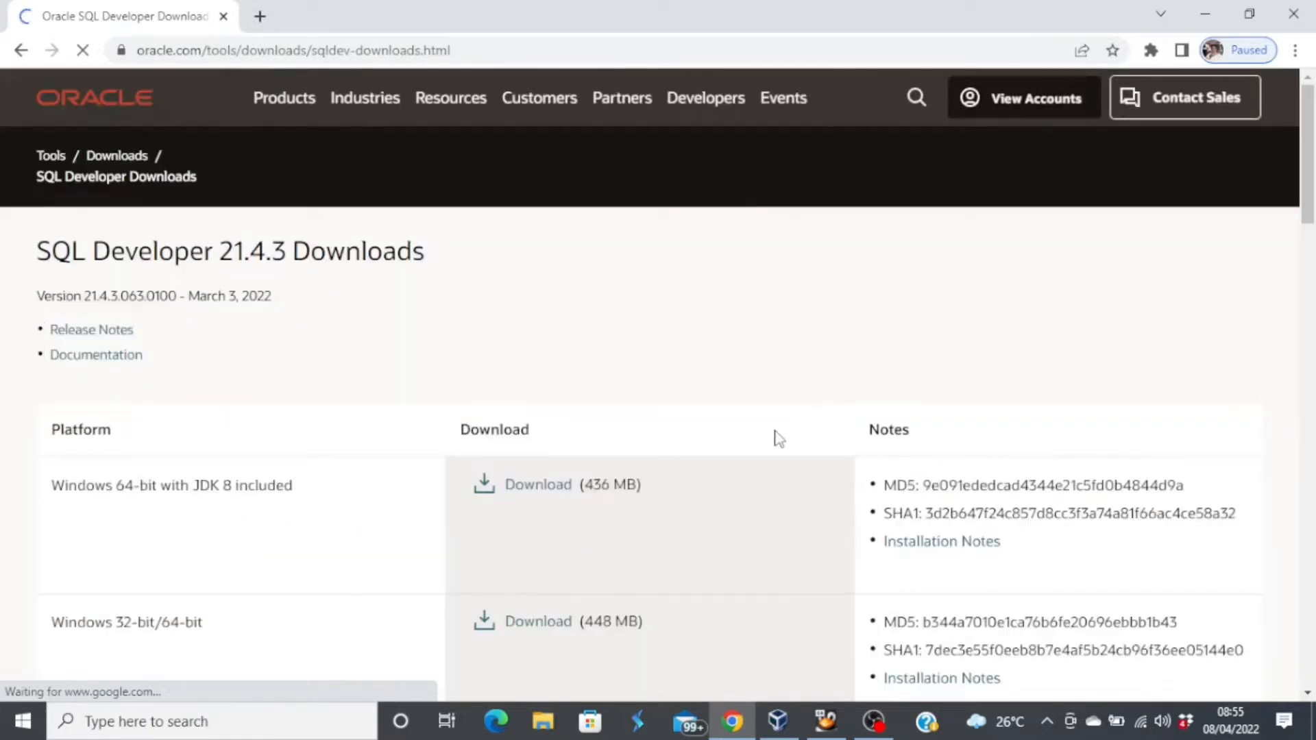
{"action": "scroll", "scroll_direction": "down", "scroll_amount": 3}
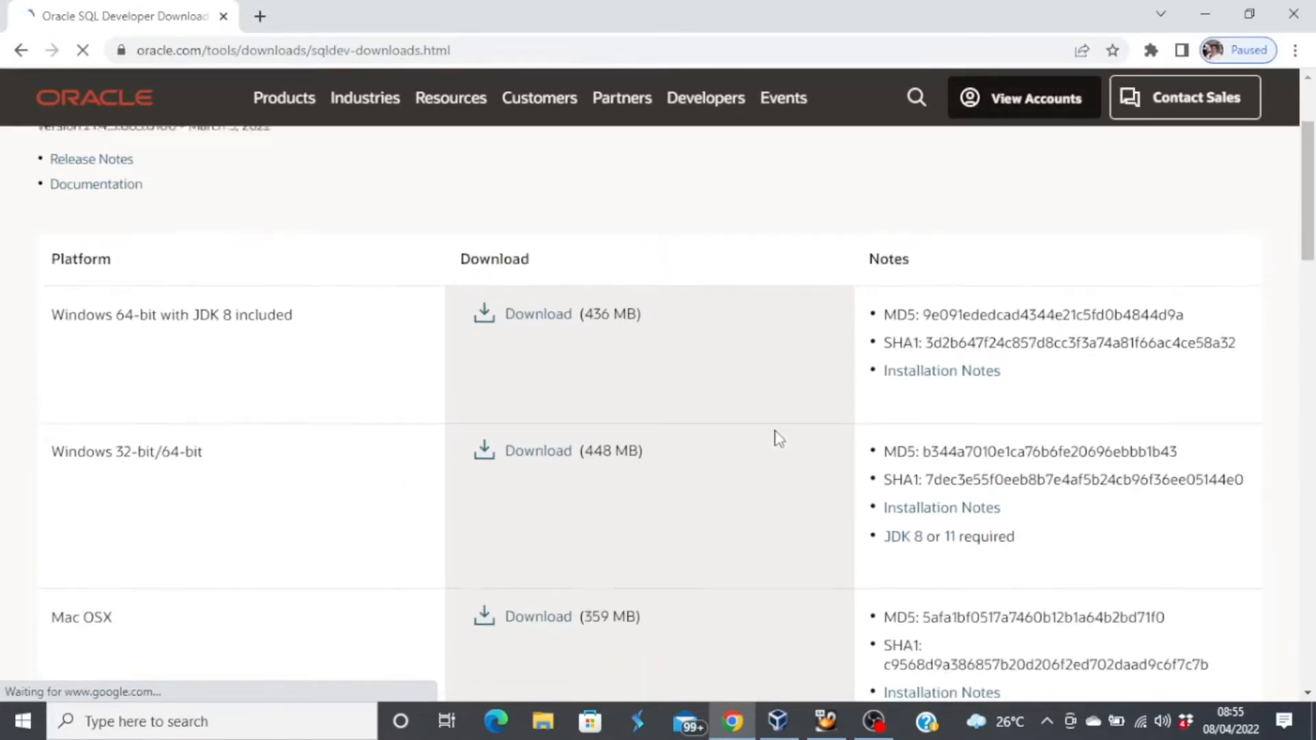
{"action": "scroll", "scroll_direction": "up", "scroll_amount": 3}
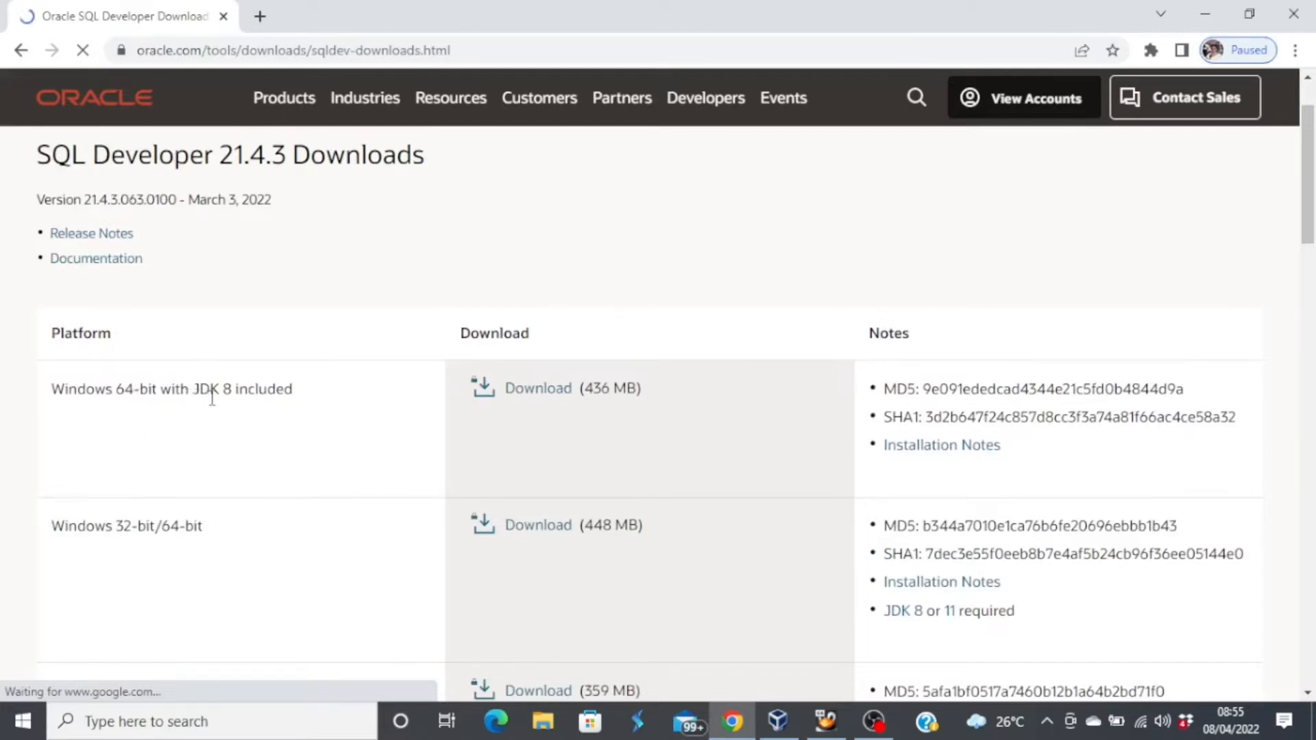
{"action": "mouse_move", "coordinate": [221, 407]}
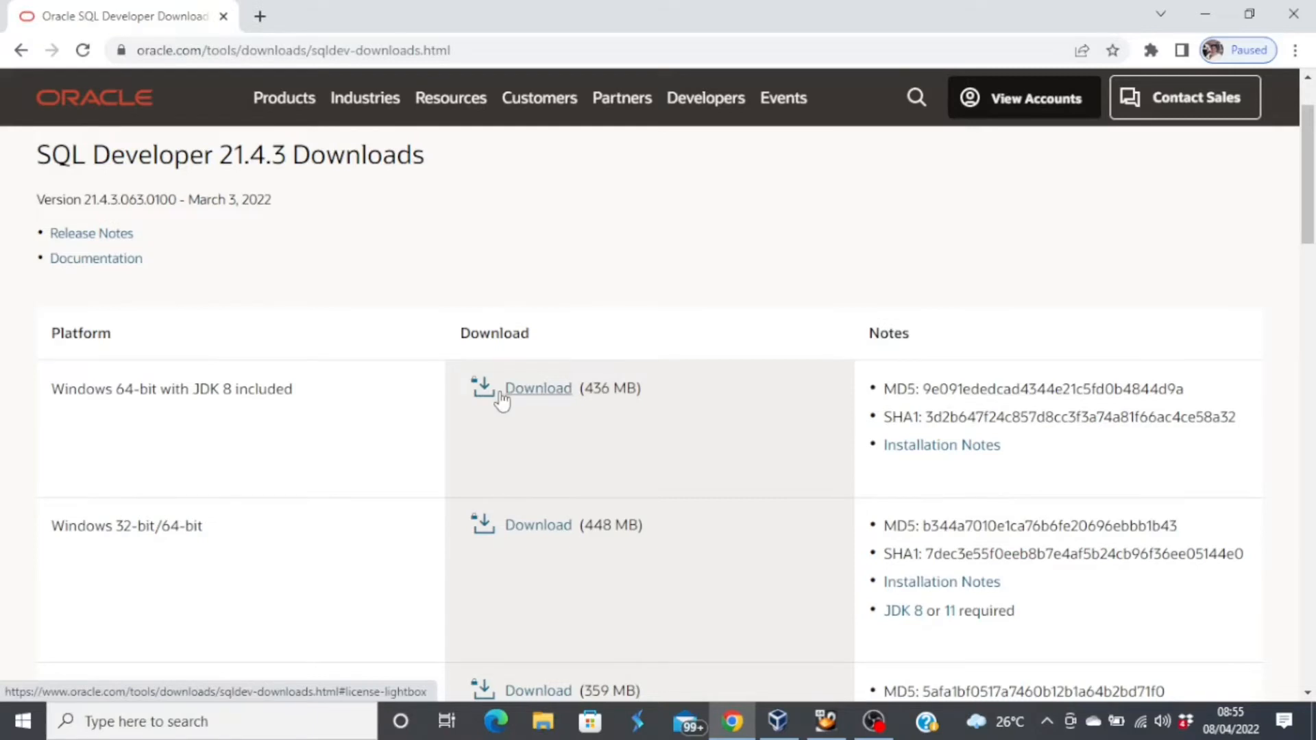
{"action": "left_click", "coordinate": [537, 388]}
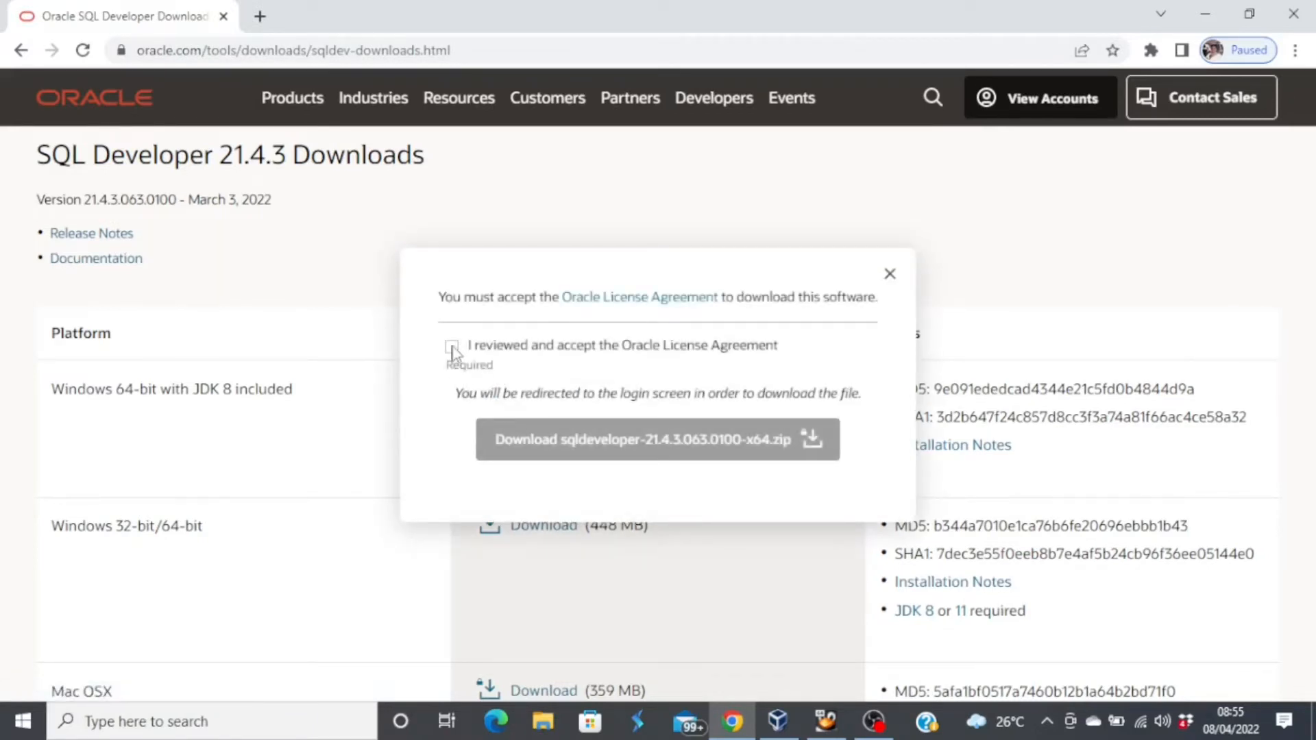
{"action": "left_click", "coordinate": [453, 345]}
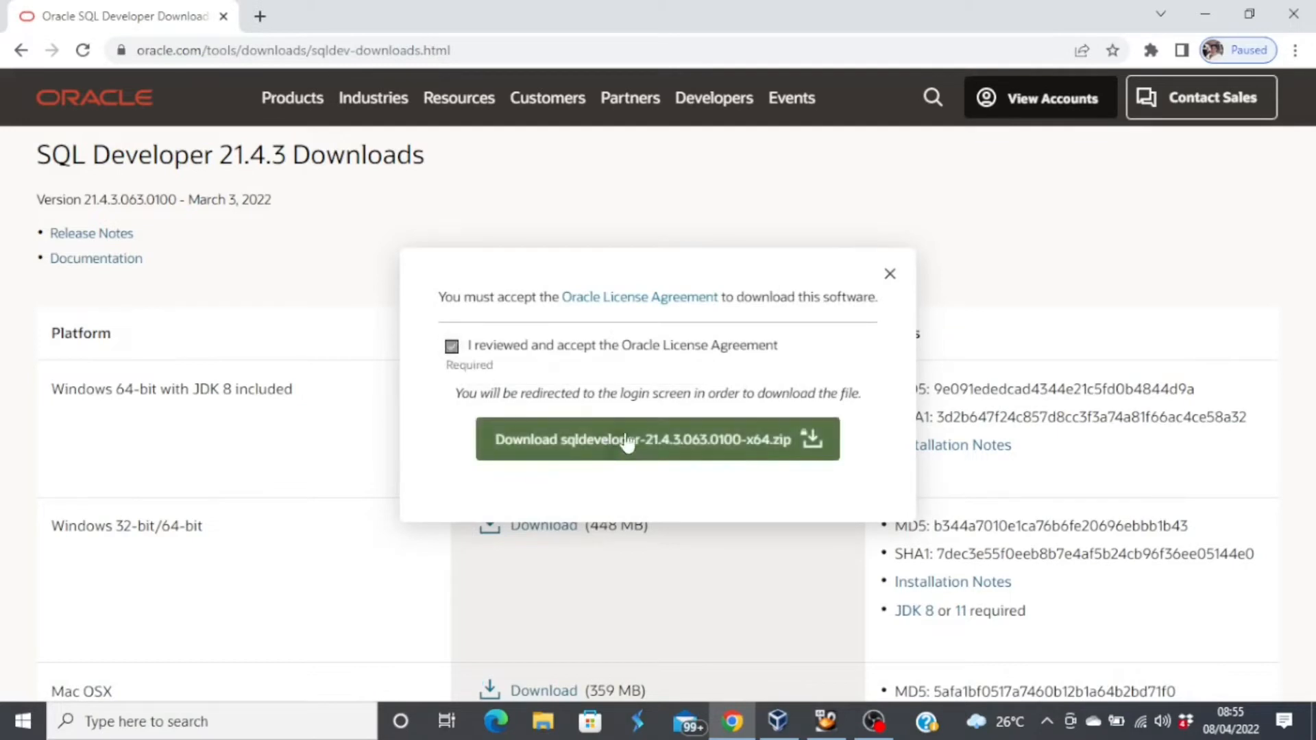
{"action": "left_click", "coordinate": [451, 346]}
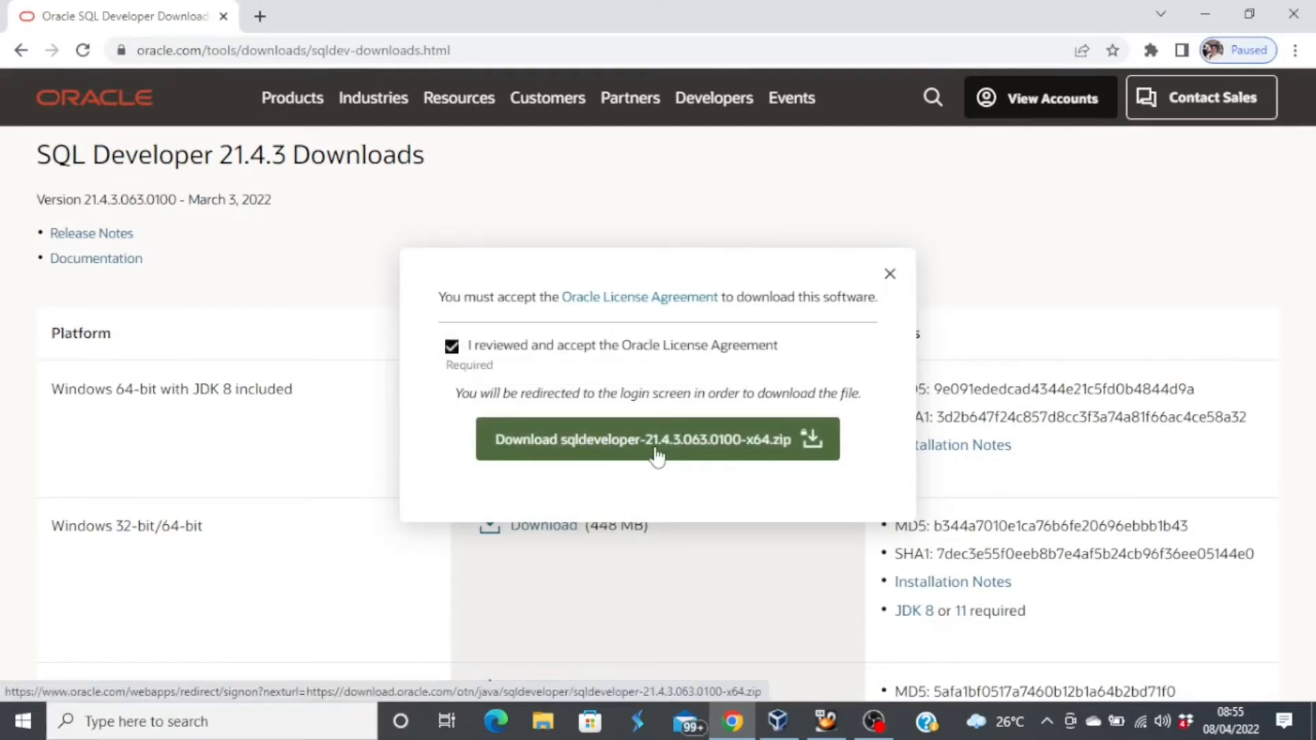
{"action": "left_click", "coordinate": [656, 439]}
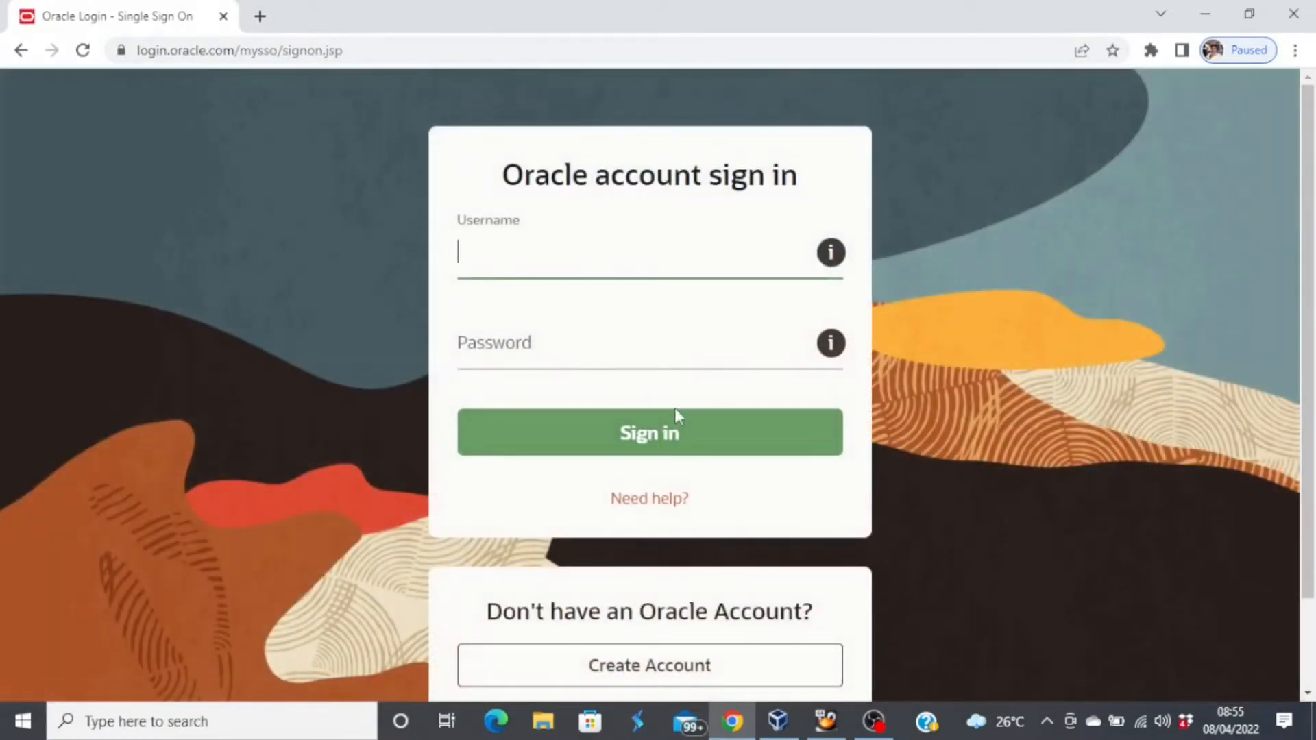
{"action": "mouse_move", "coordinate": [831, 458]}
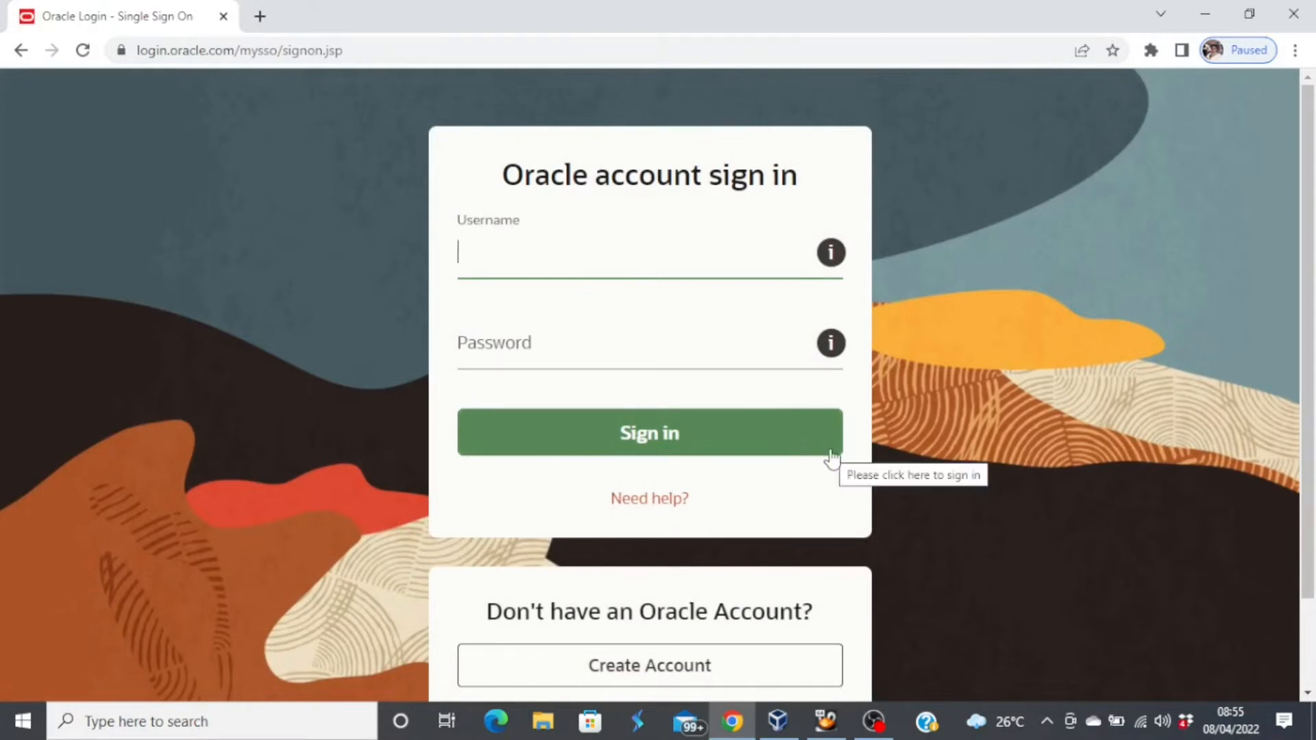
{"action": "mouse_move", "coordinate": [937, 486]}
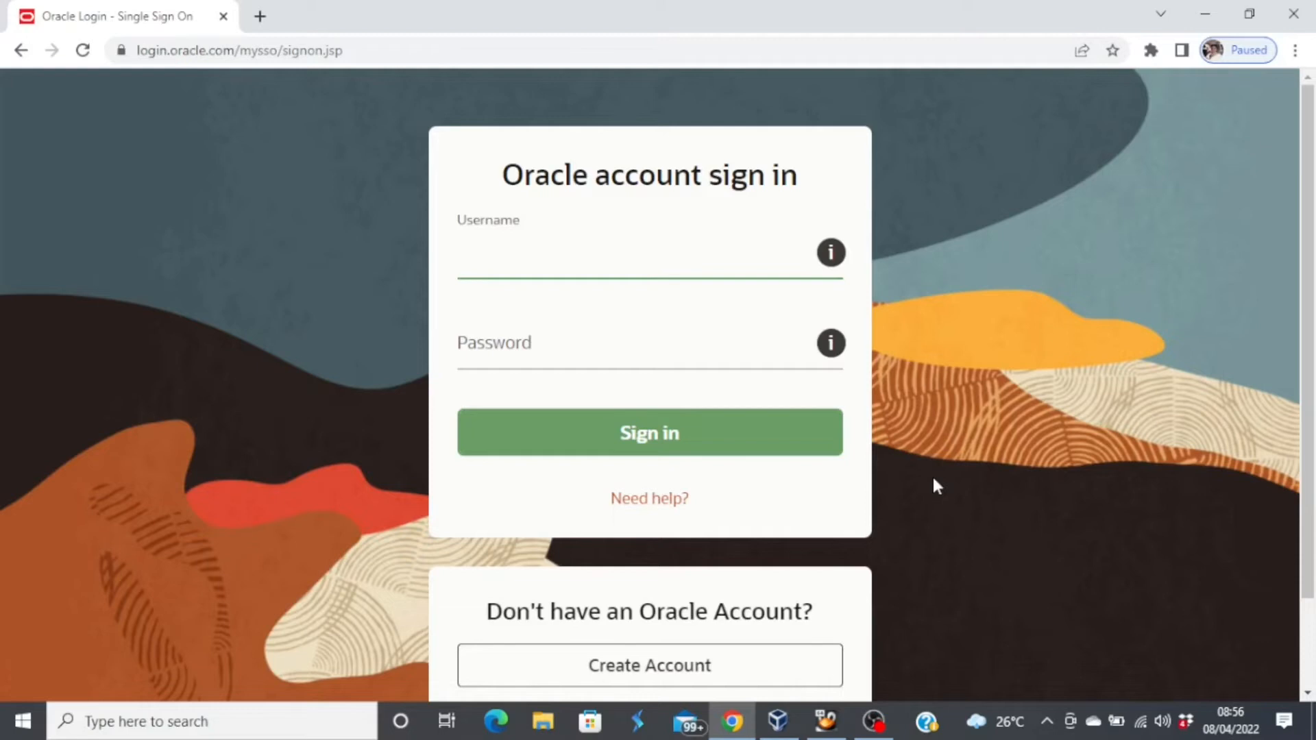
{"action": "left_click", "coordinate": [648, 252]}
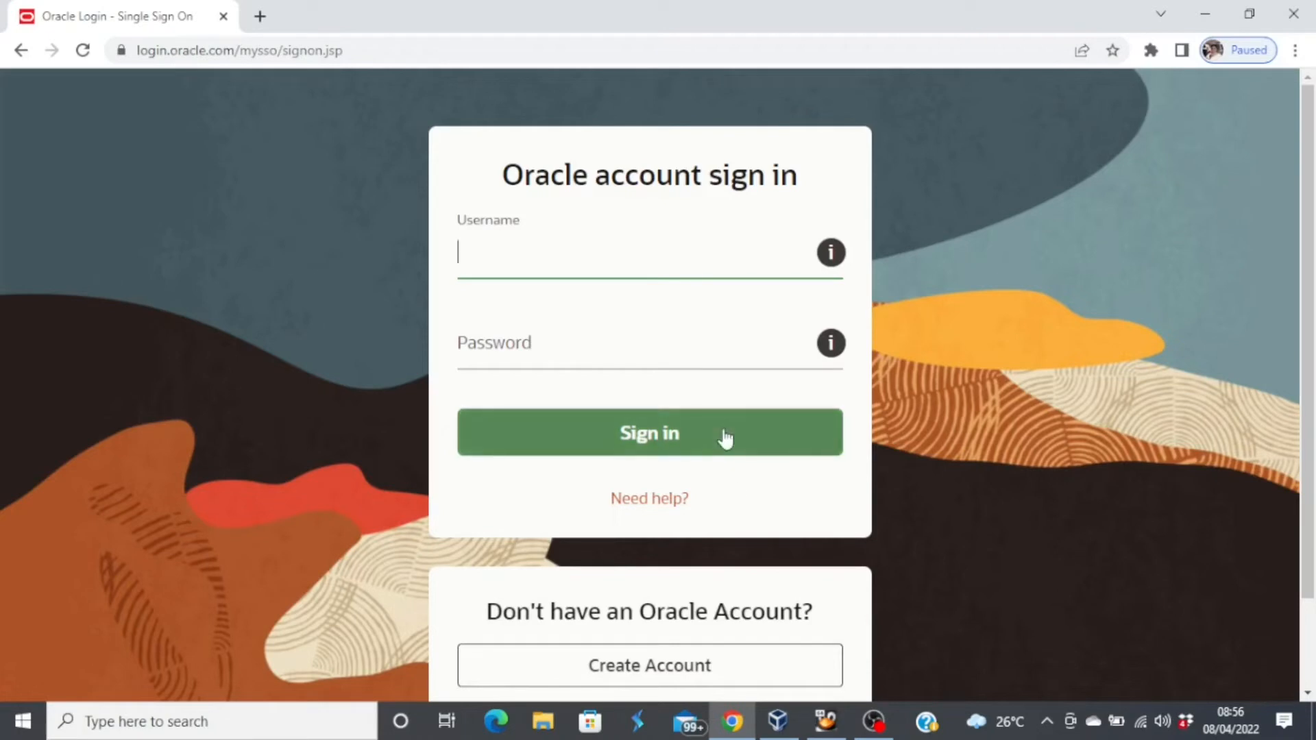
{"action": "mouse_move", "coordinate": [928, 444]}
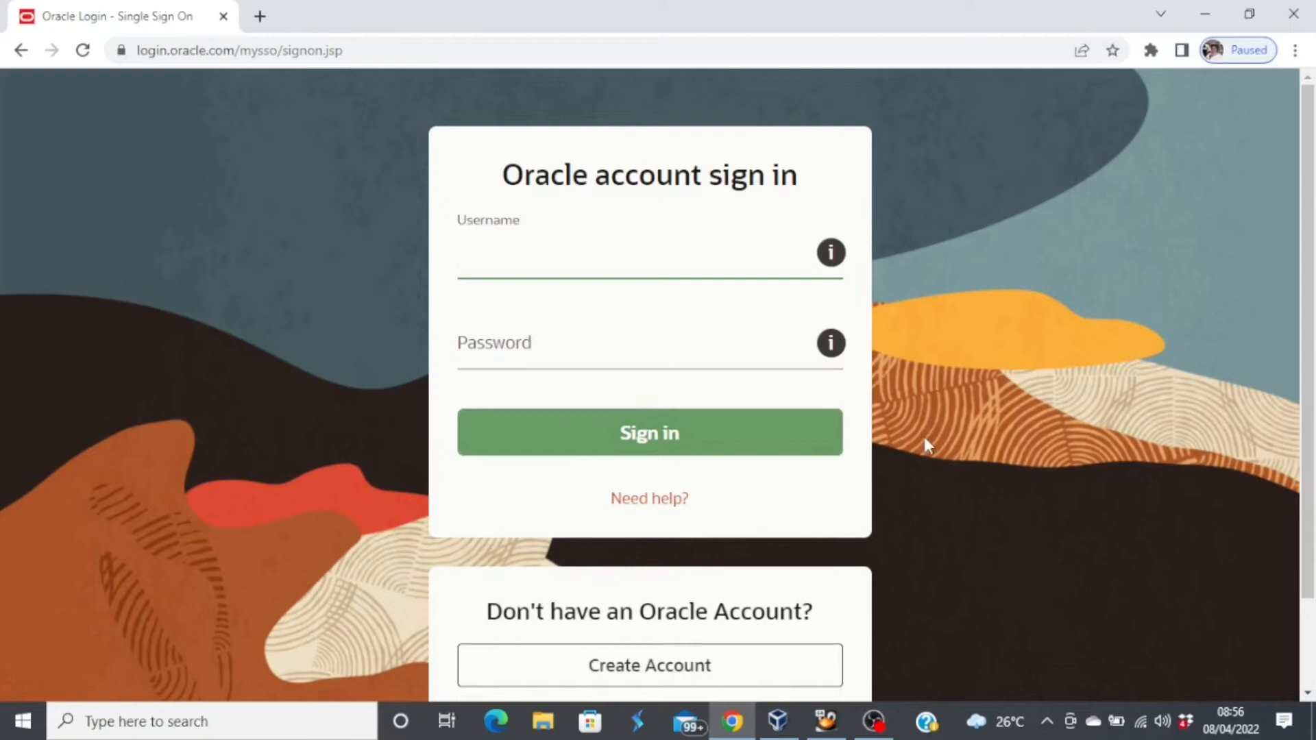
{"action": "mouse_move", "coordinate": [905, 434]}
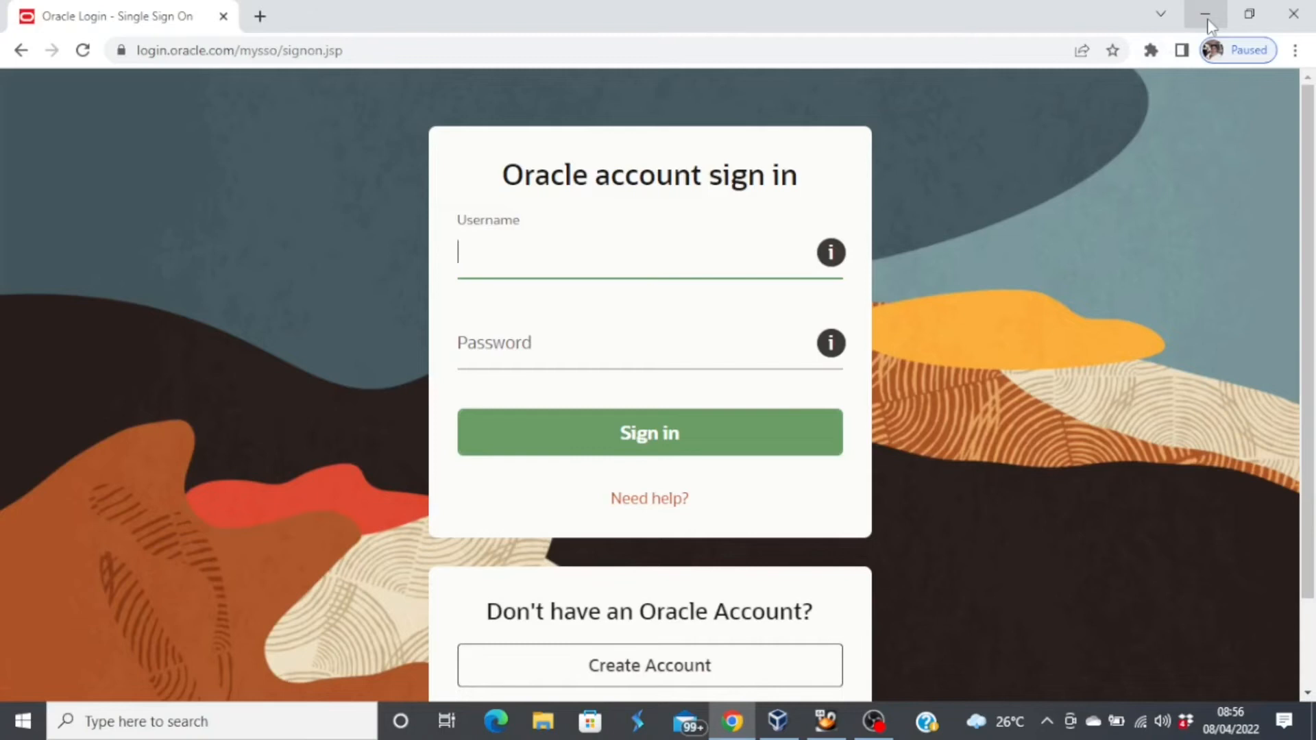
{"action": "mouse_move", "coordinate": [1207, 21]}
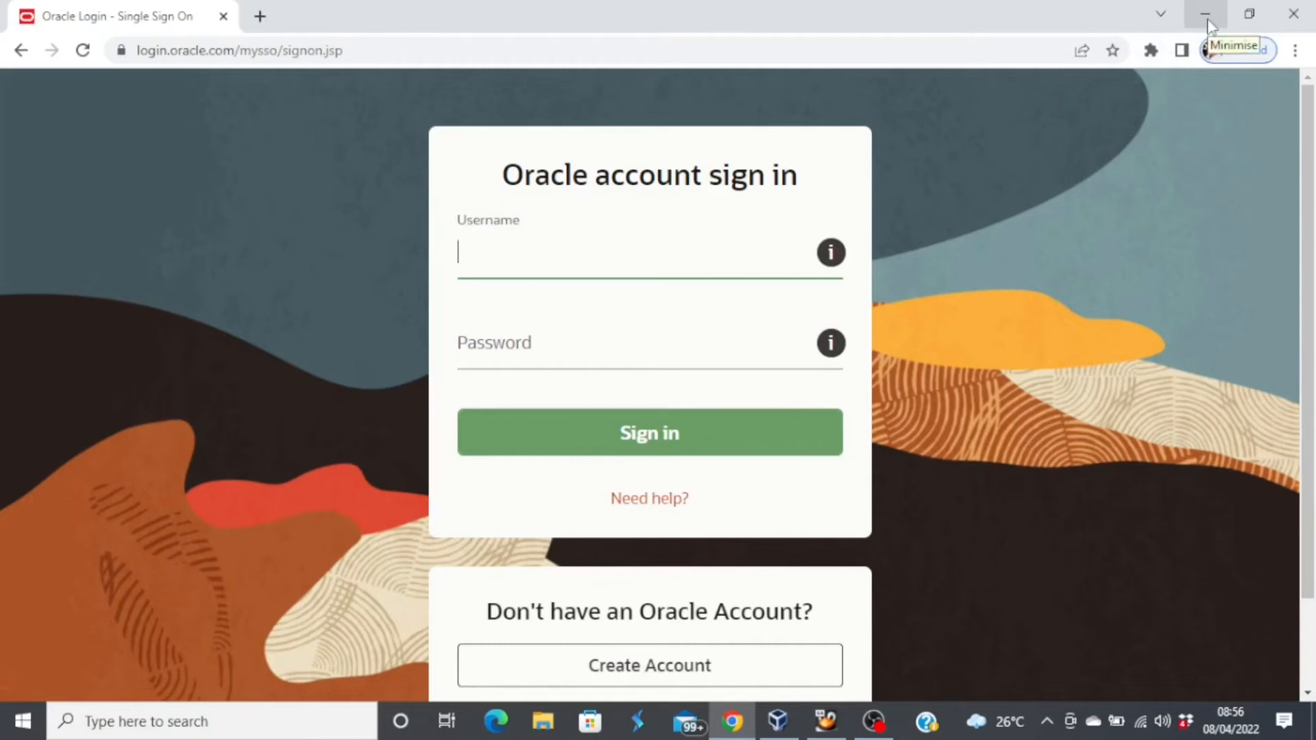
{"action": "left_click", "coordinate": [1206, 15]}
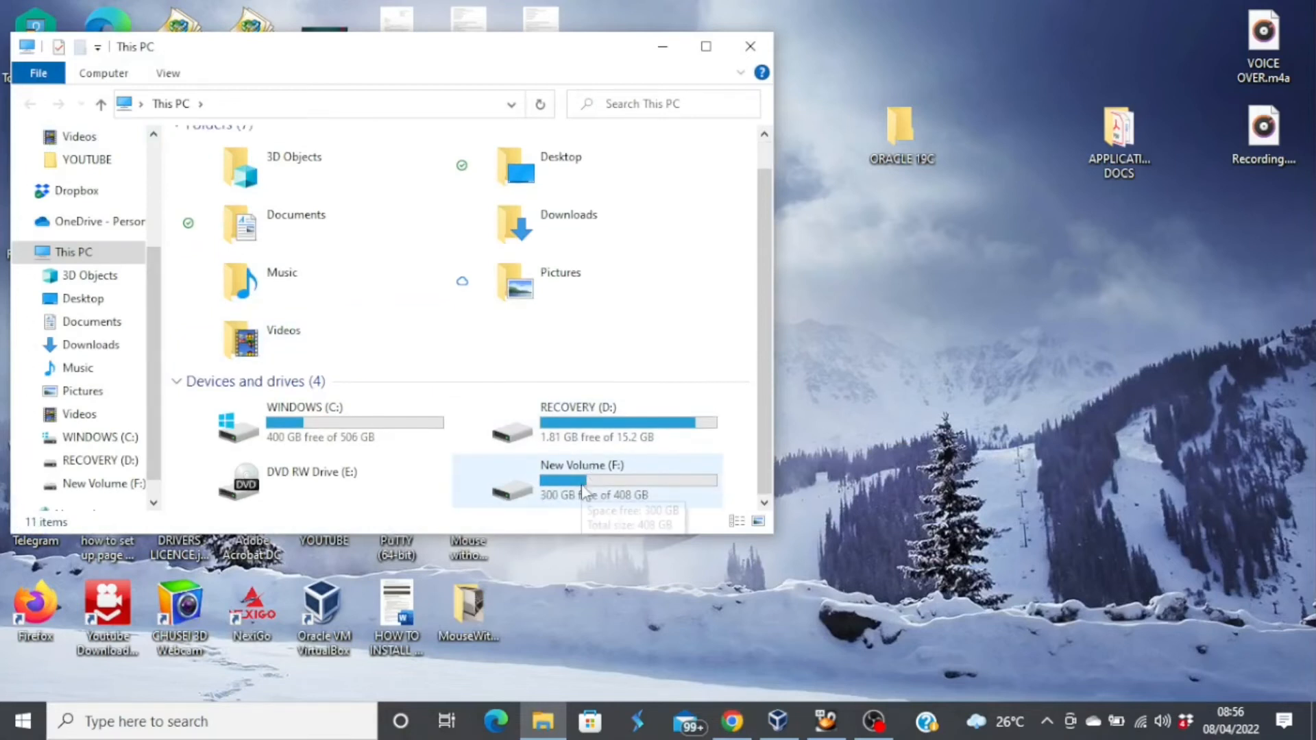
In F:\INSTALLATIONS, extract the sqldeveloper zip here with 7-Zip so its folder appears alongside it
{"action": "double_click", "coordinate": [574, 482]}
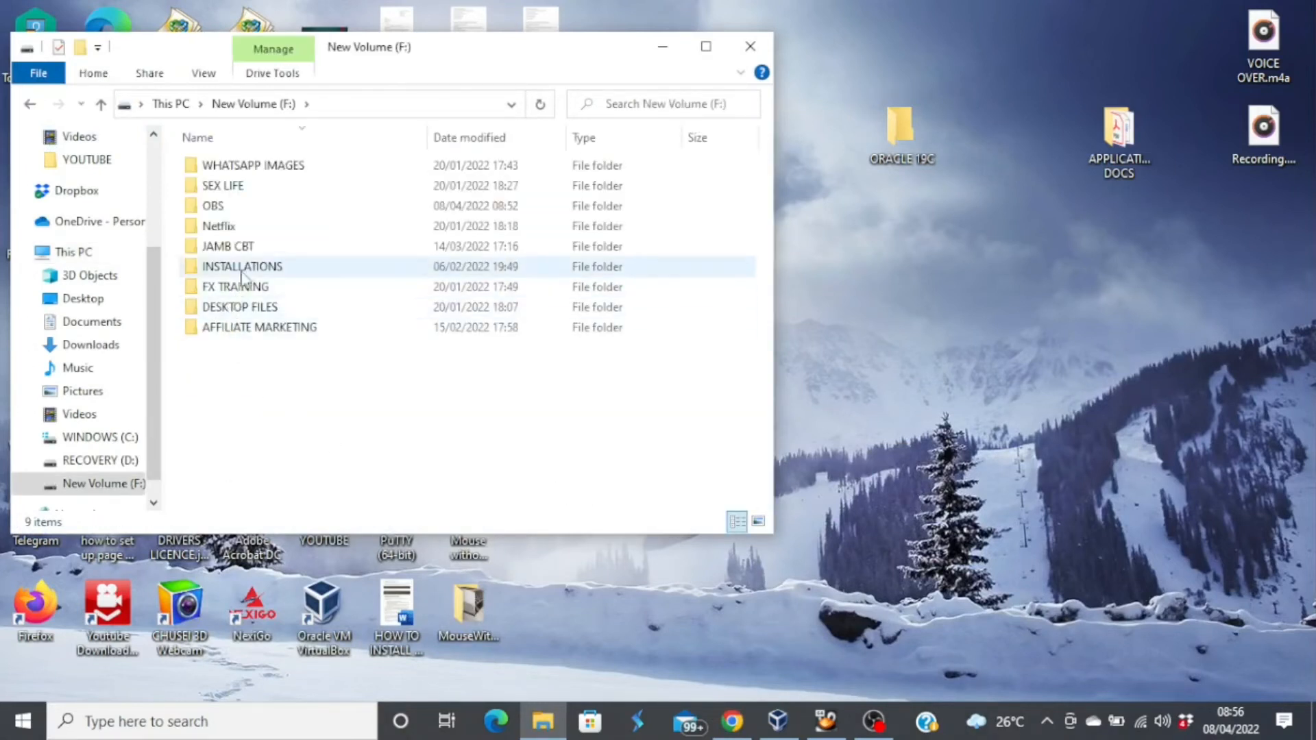
{"action": "left_click", "coordinate": [241, 266]}
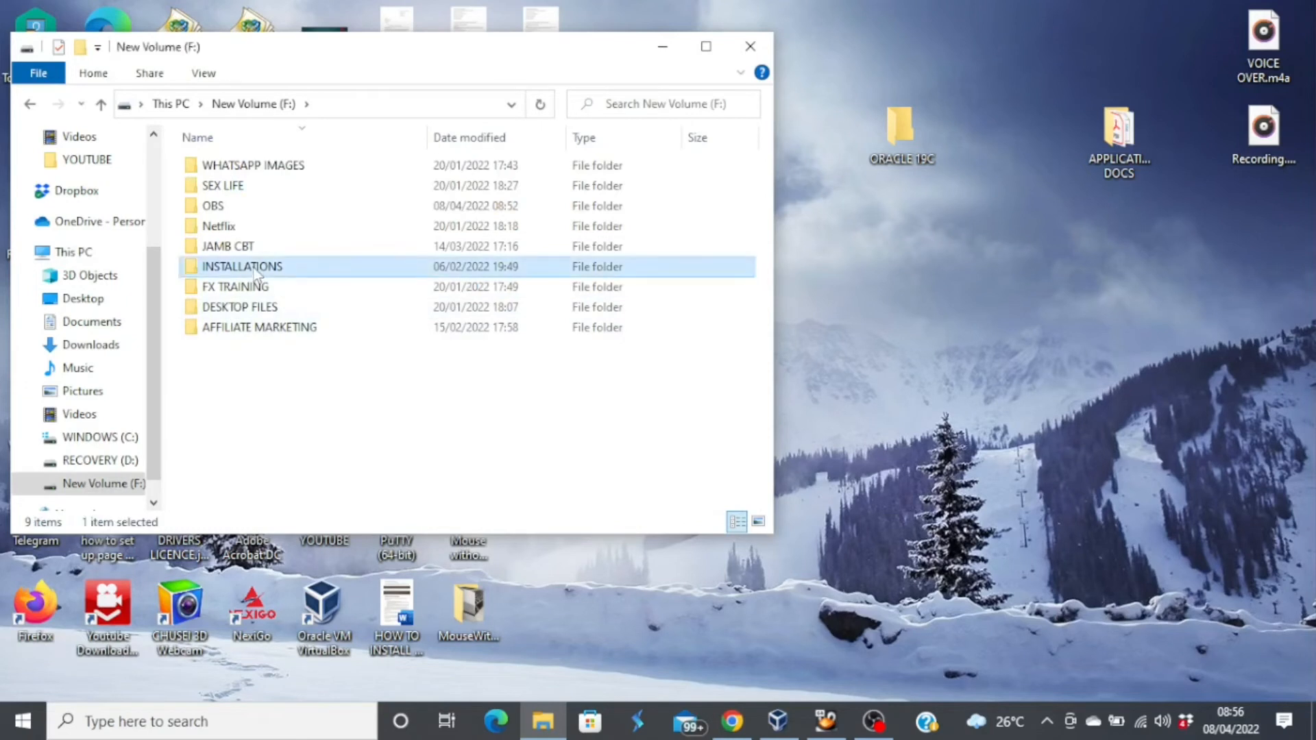
{"action": "double_click", "coordinate": [241, 266]}
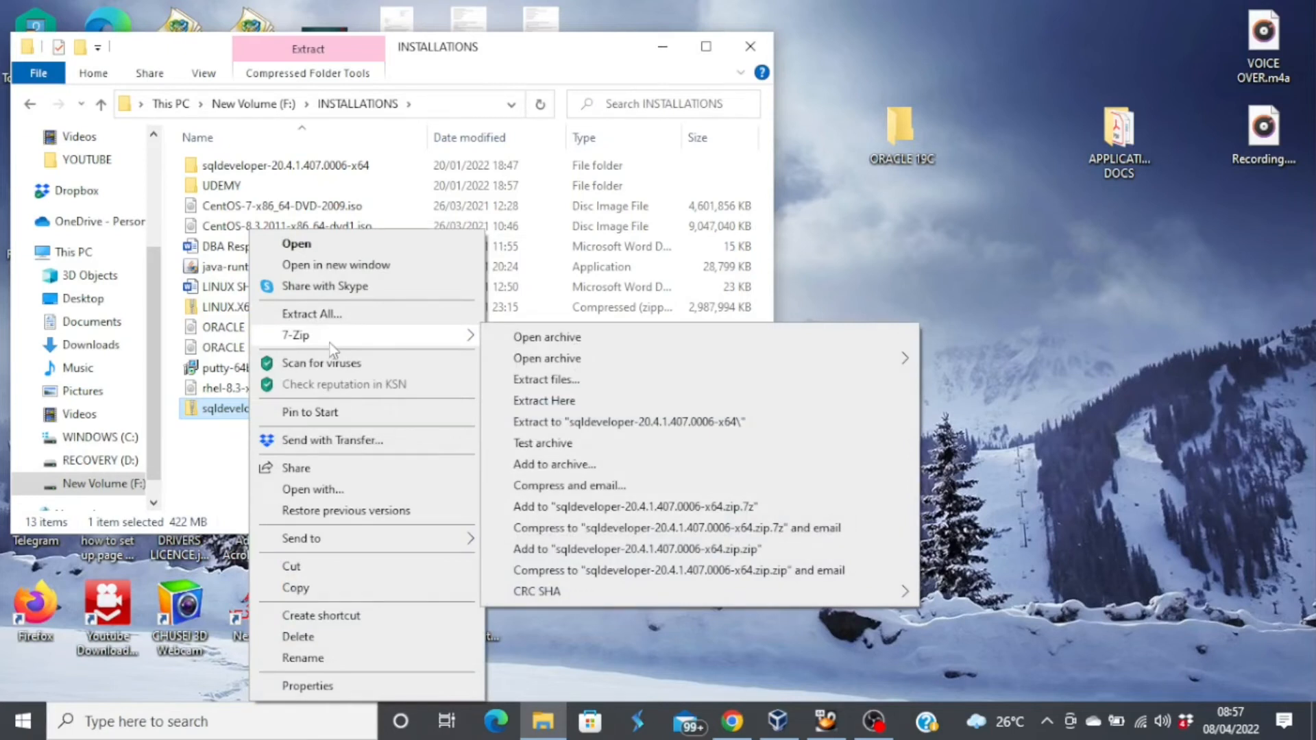
{"action": "mouse_move", "coordinate": [335, 347]}
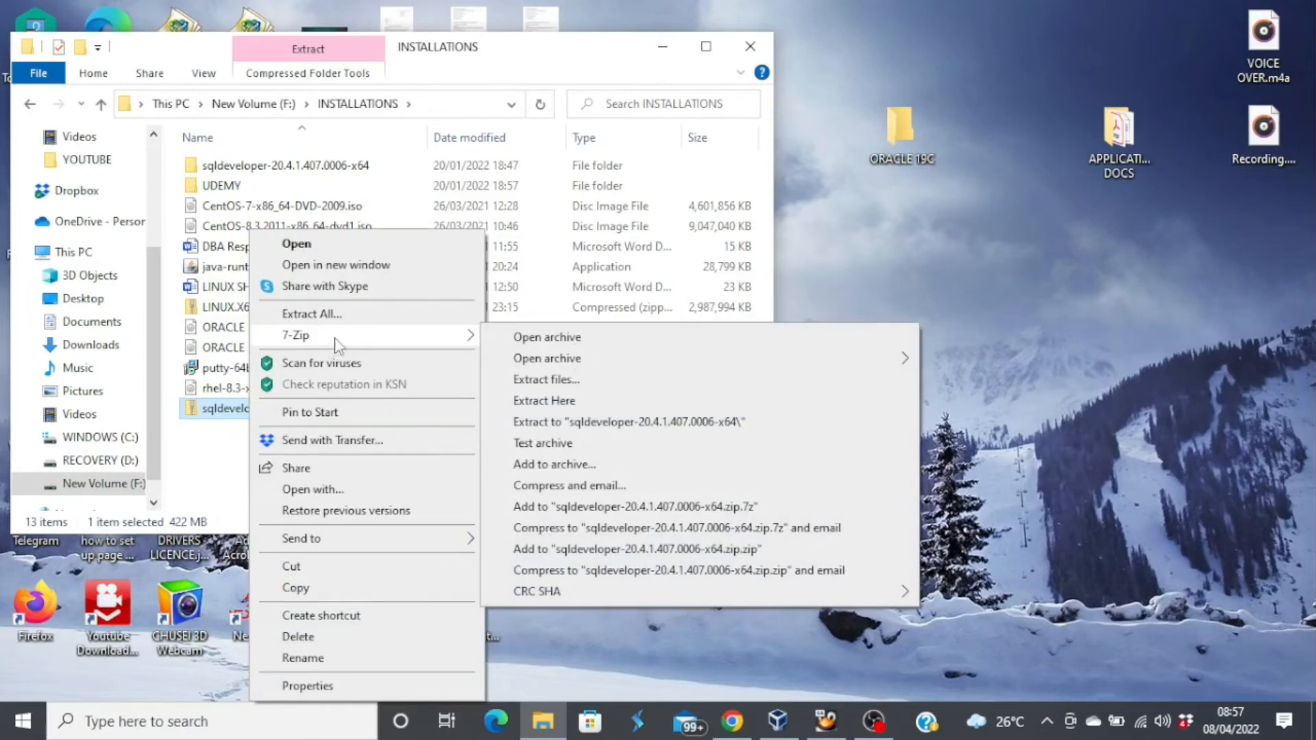
{"action": "mouse_move", "coordinate": [547, 378]}
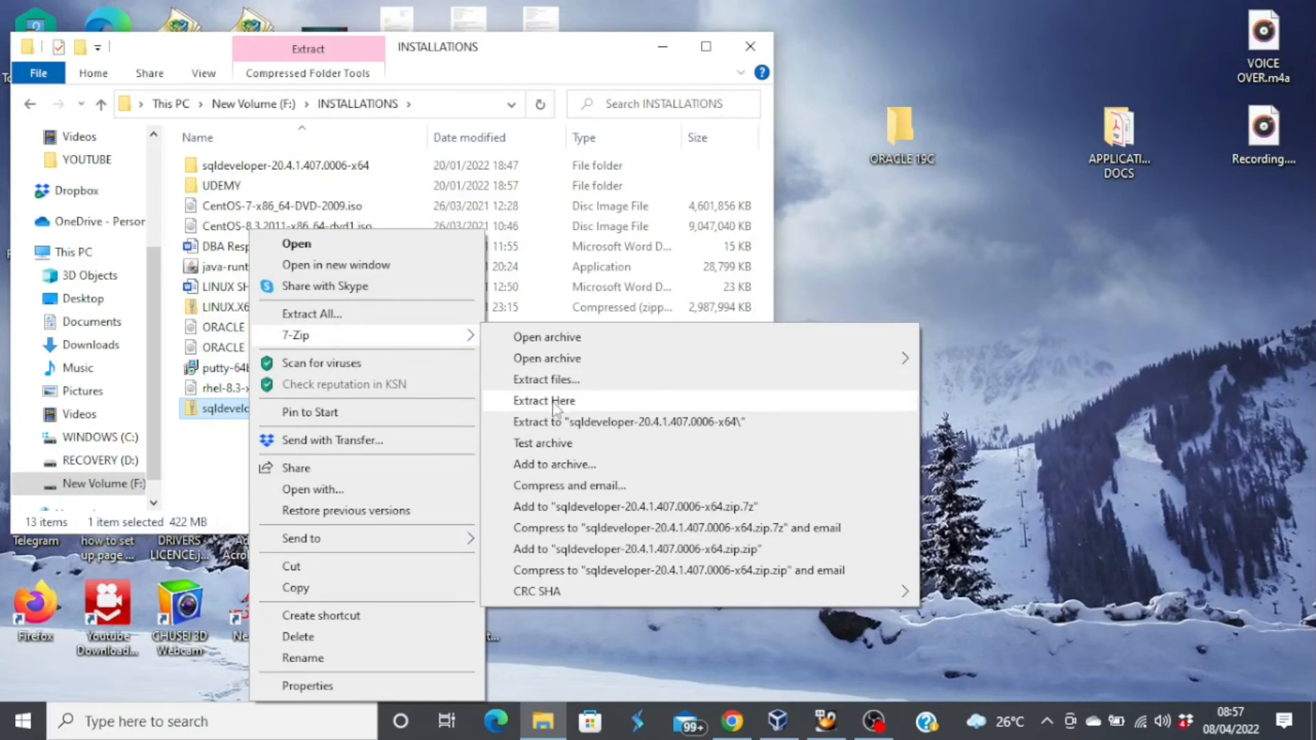
{"action": "left_click", "coordinate": [543, 401]}
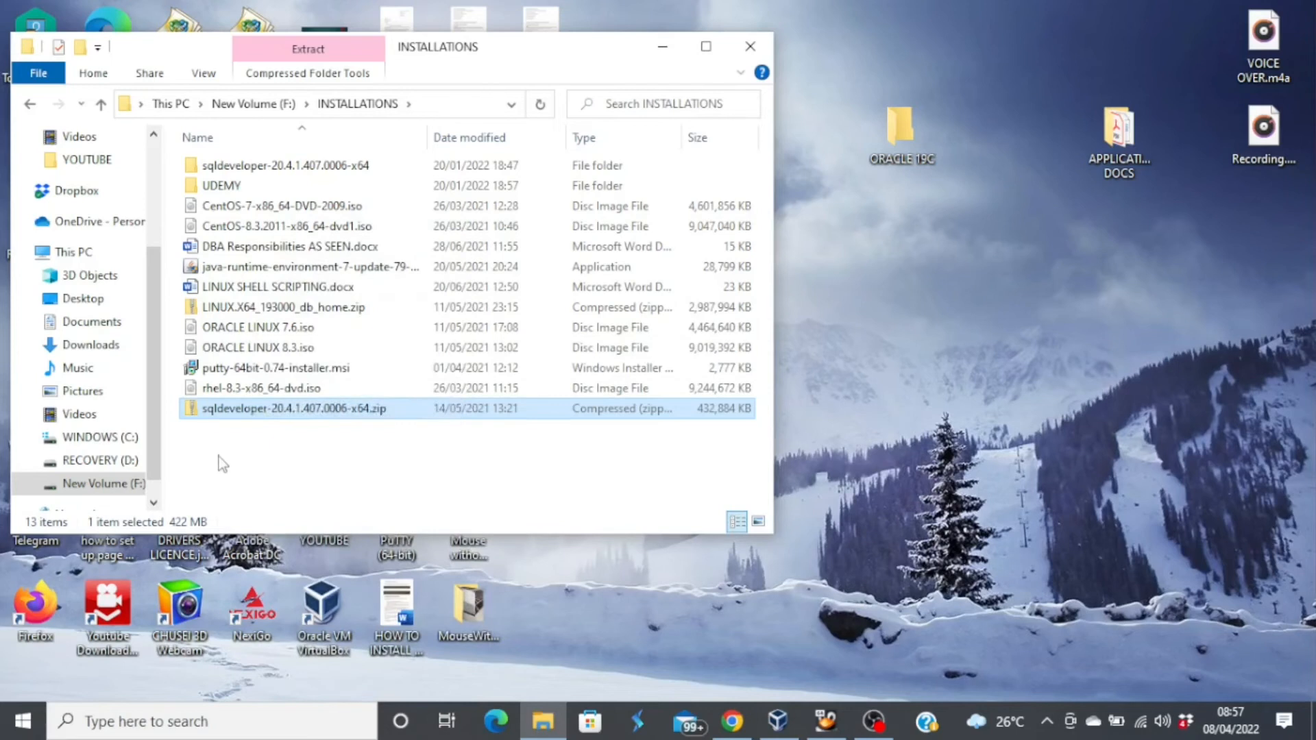
{"action": "left_click", "coordinate": [285, 165]}
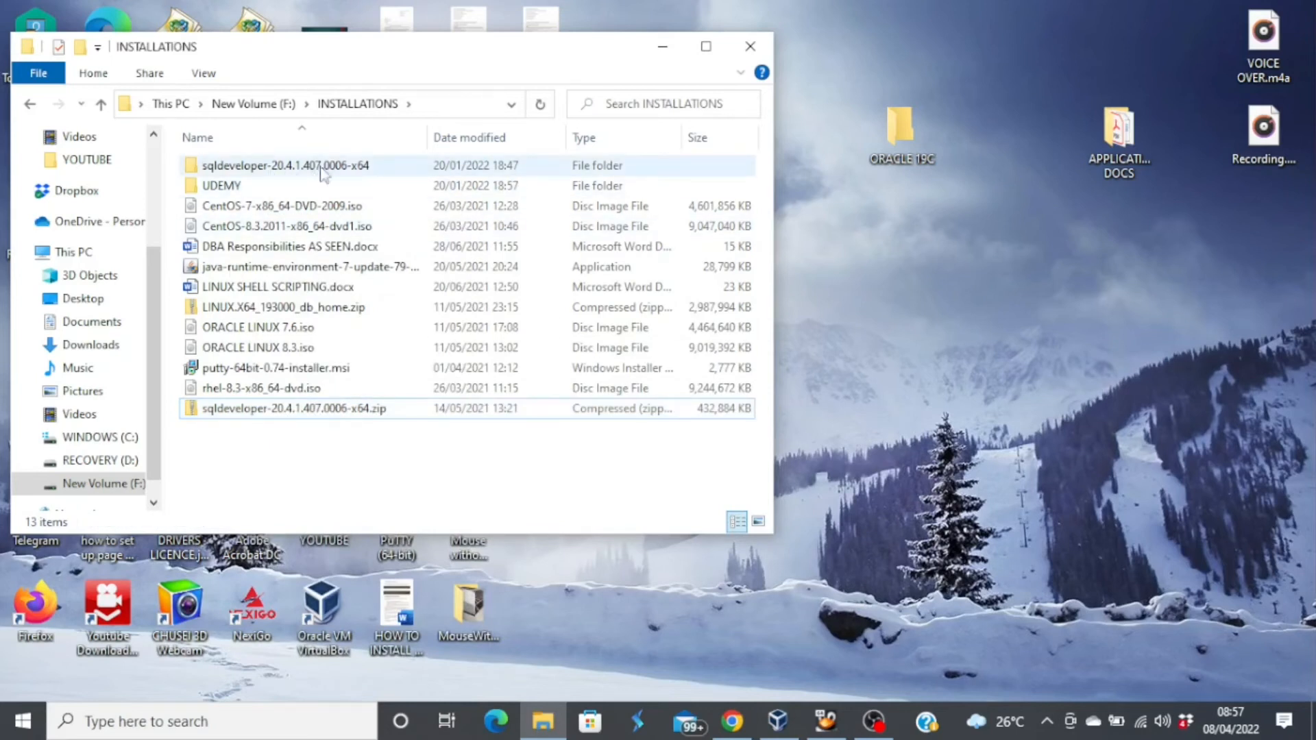
{"action": "mouse_move", "coordinate": [319, 165]}
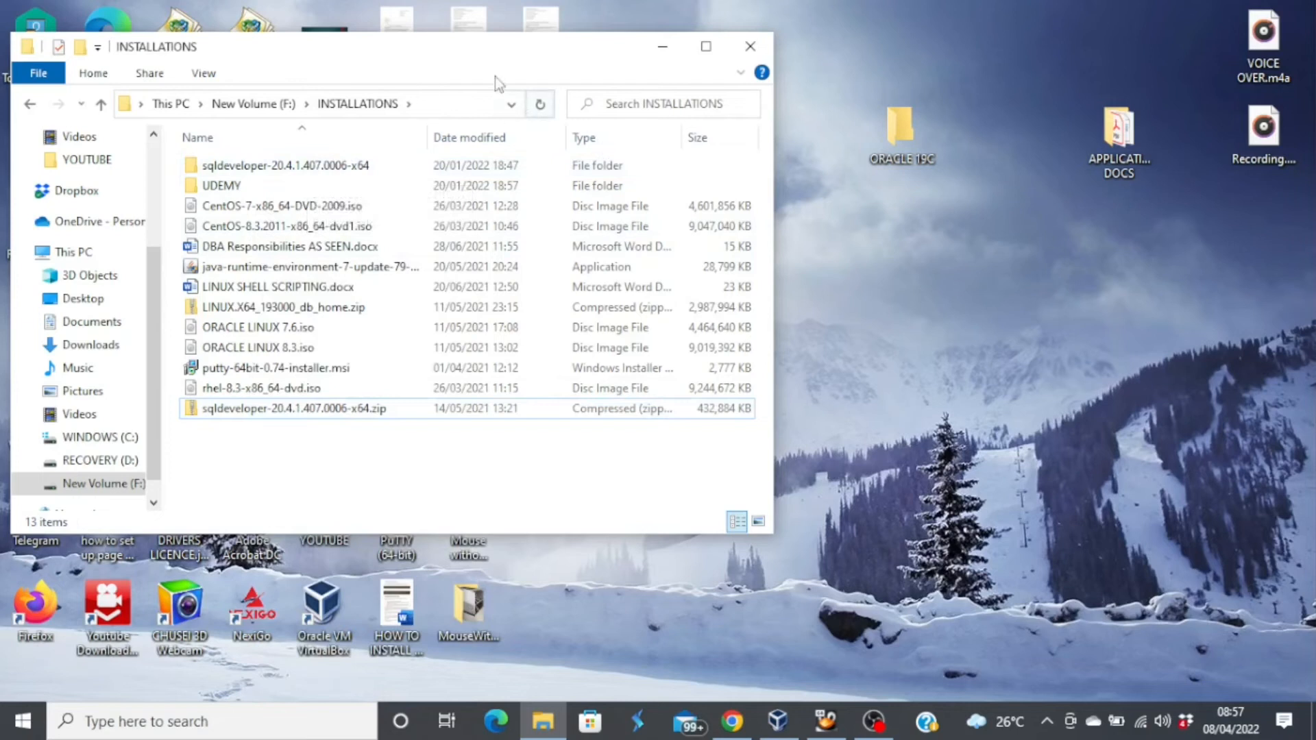
Inside sqldeveloper-20.4.1.407.0006-x64 > sqldeveloper, bring up the context options for sqldeveloper.exe to send a shortcut to the desktop
{"action": "left_click", "coordinate": [285, 165]}
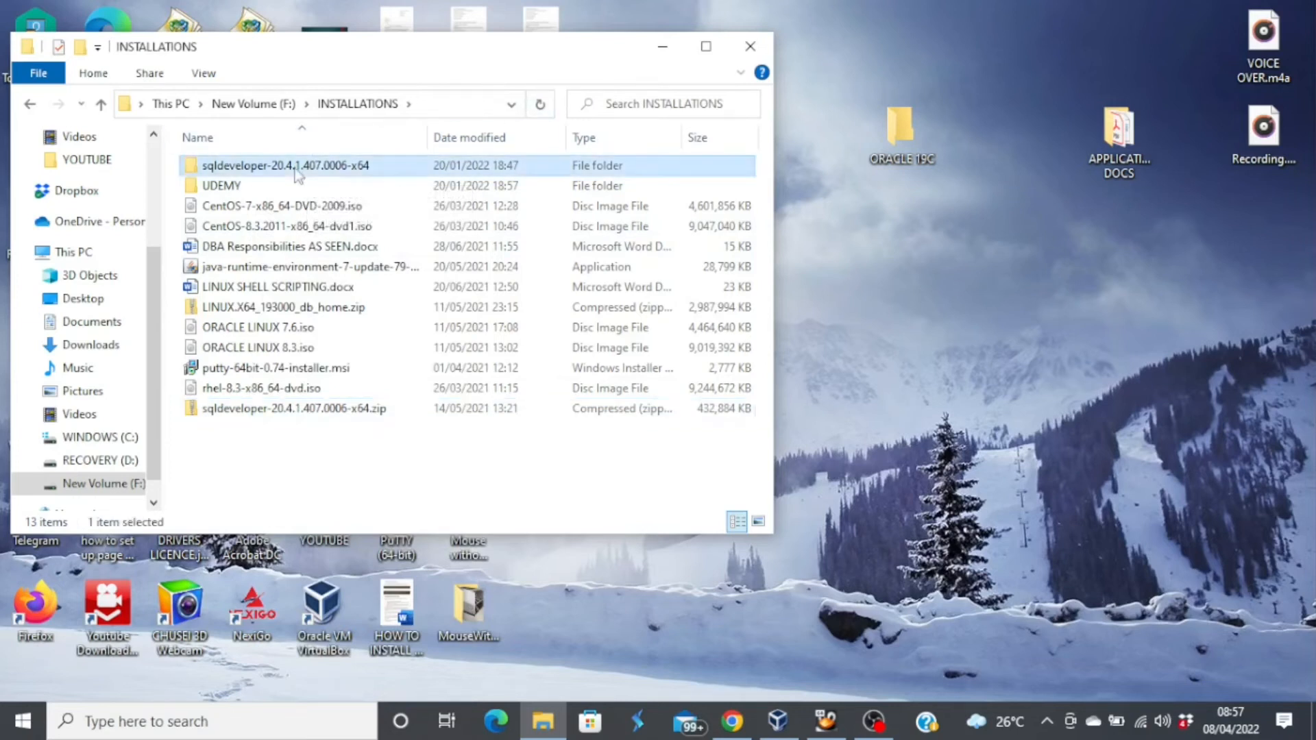
{"action": "double_click", "coordinate": [283, 166]}
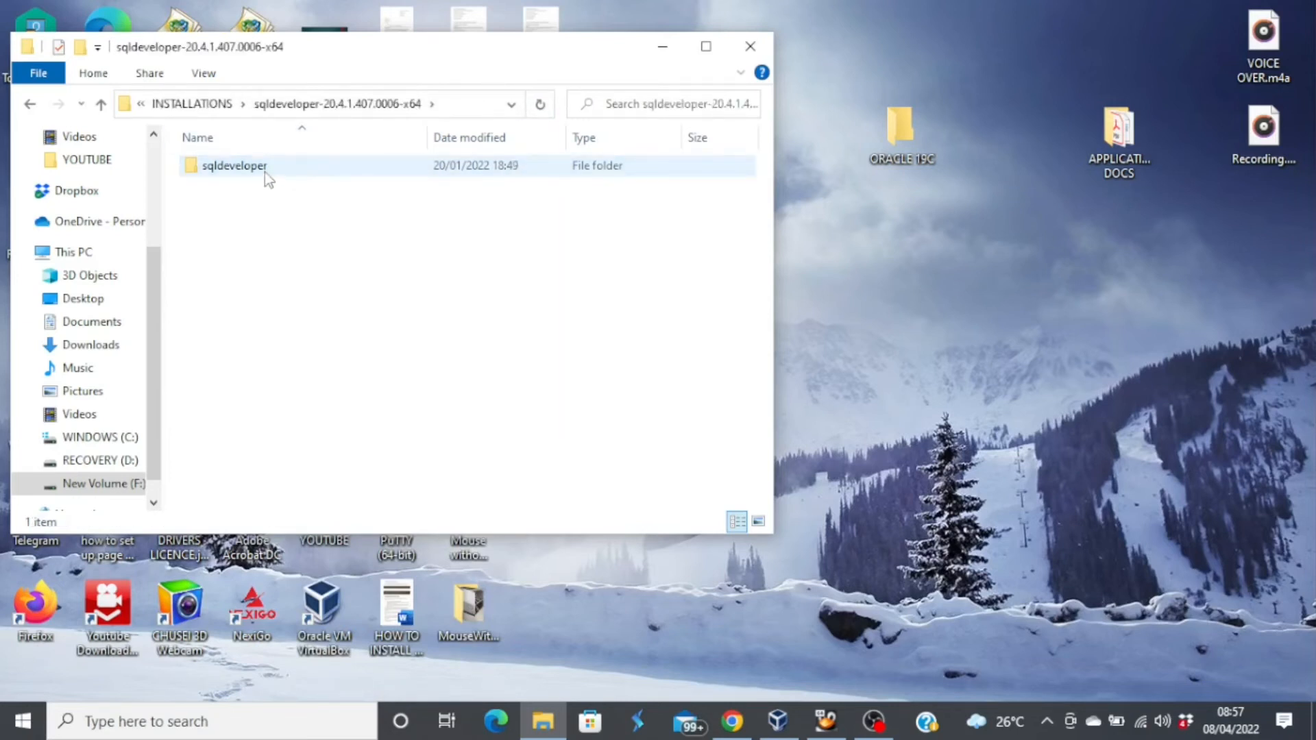
{"action": "double_click", "coordinate": [234, 166]}
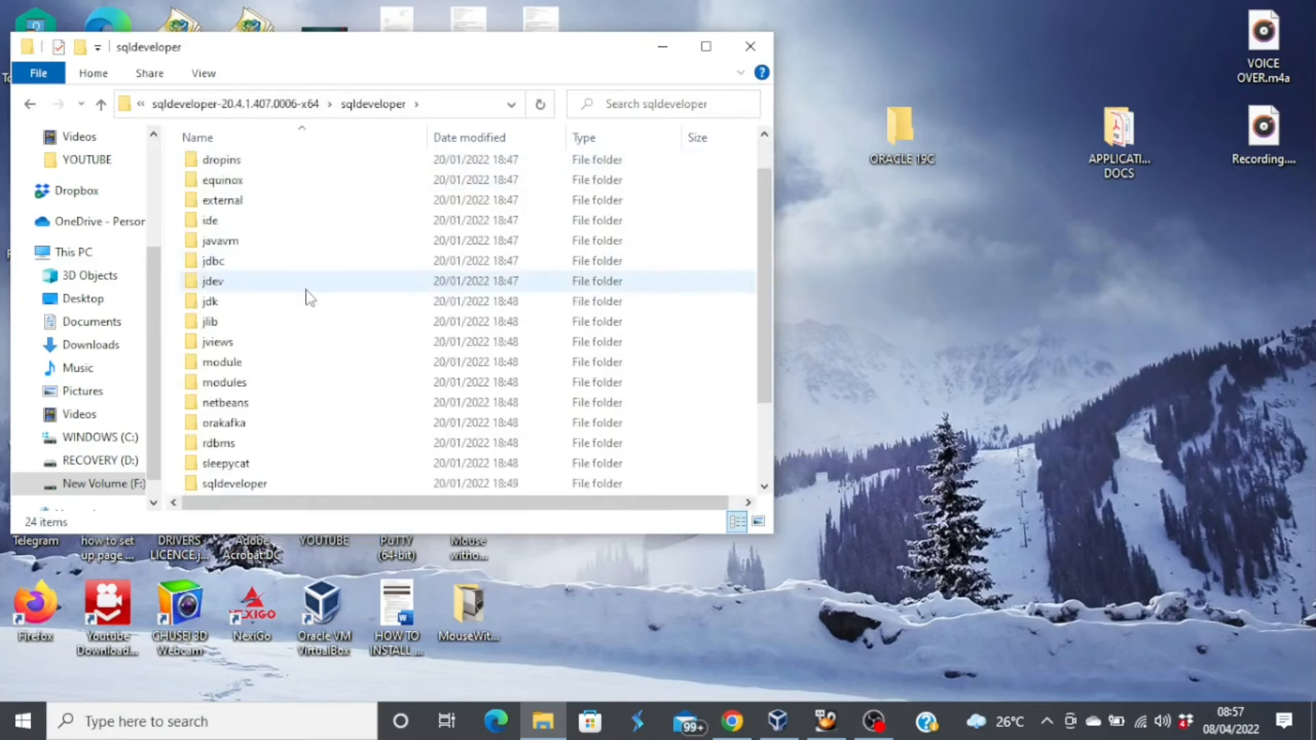
{"action": "scroll", "scroll_direction": "down", "scroll_amount": 3}
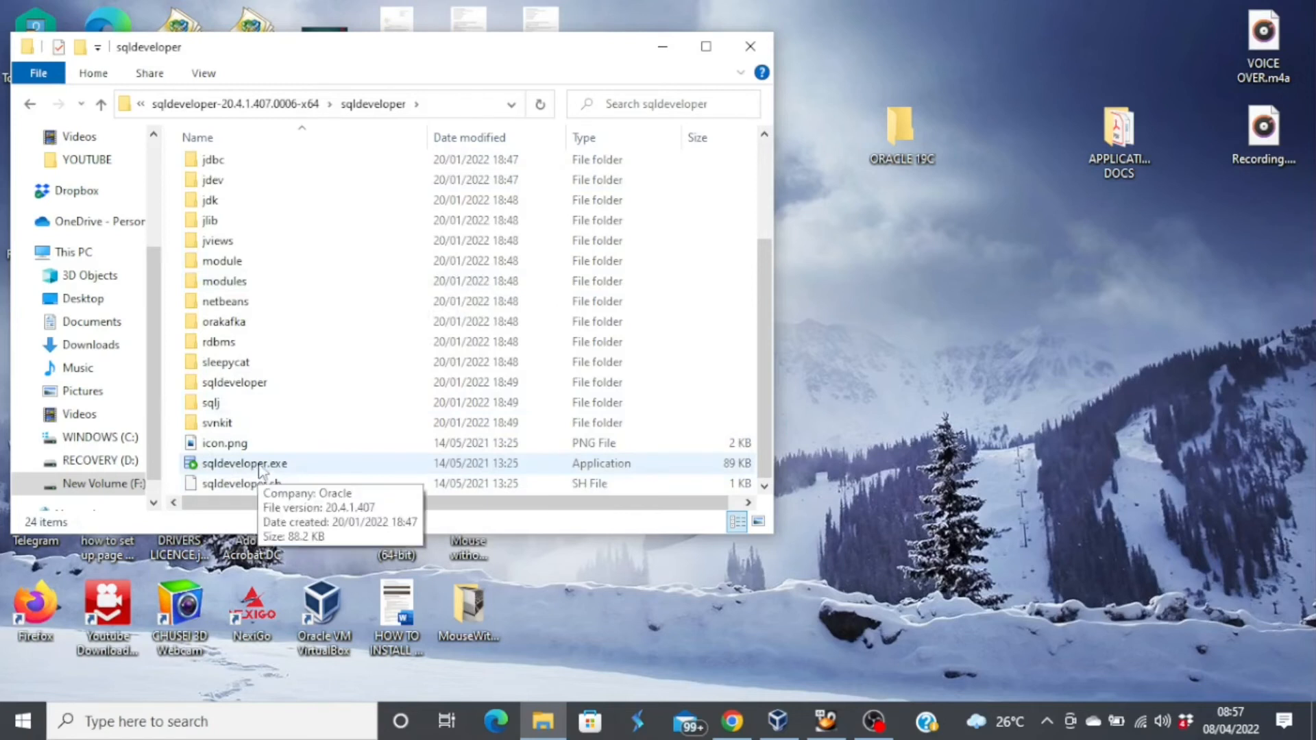
{"action": "left_click", "coordinate": [244, 462]}
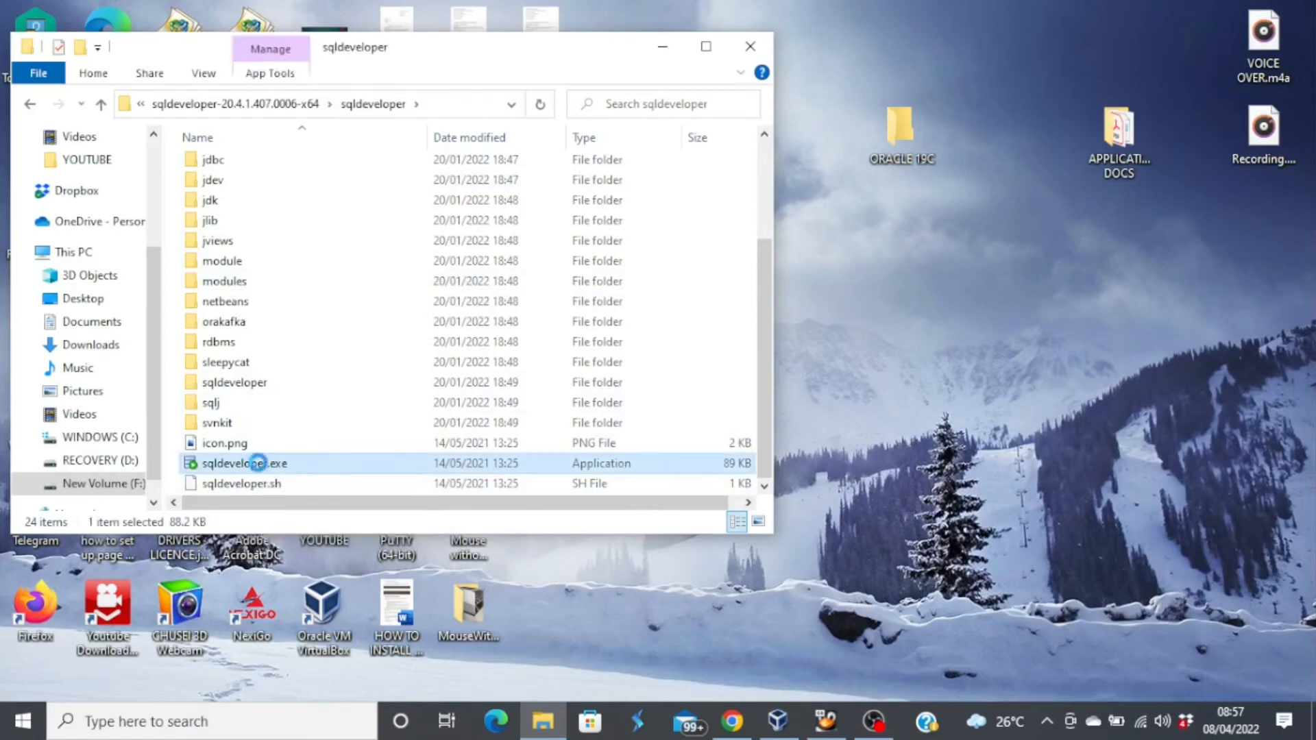
{"action": "right_click", "coordinate": [244, 462]}
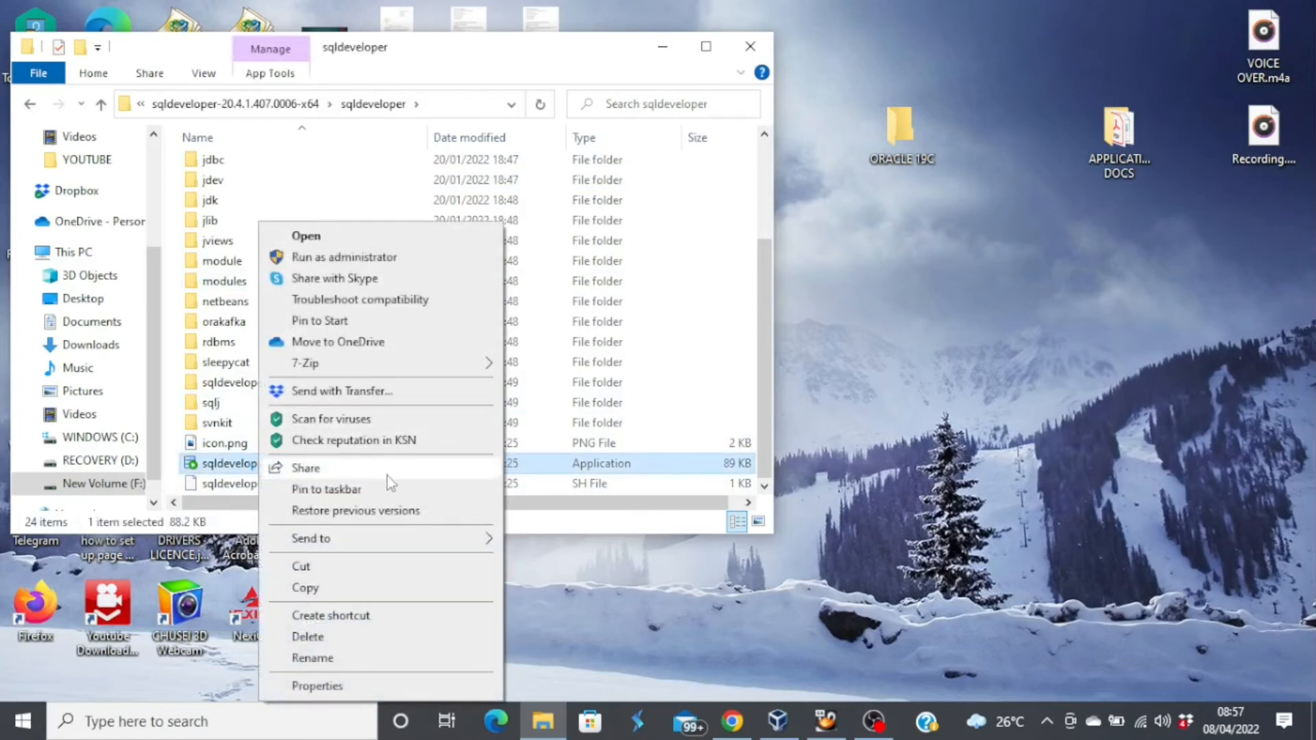
{"action": "mouse_move", "coordinate": [379, 537]}
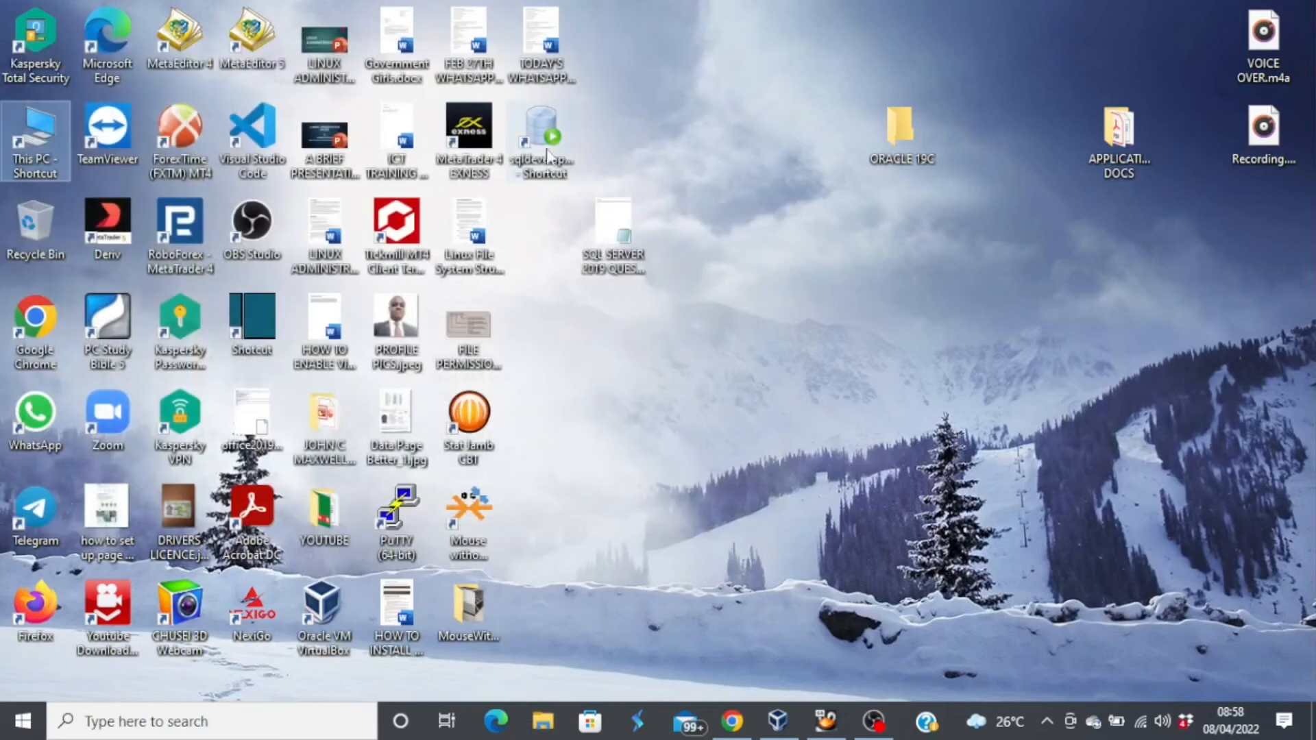
{"action": "mouse_move", "coordinate": [541, 138]}
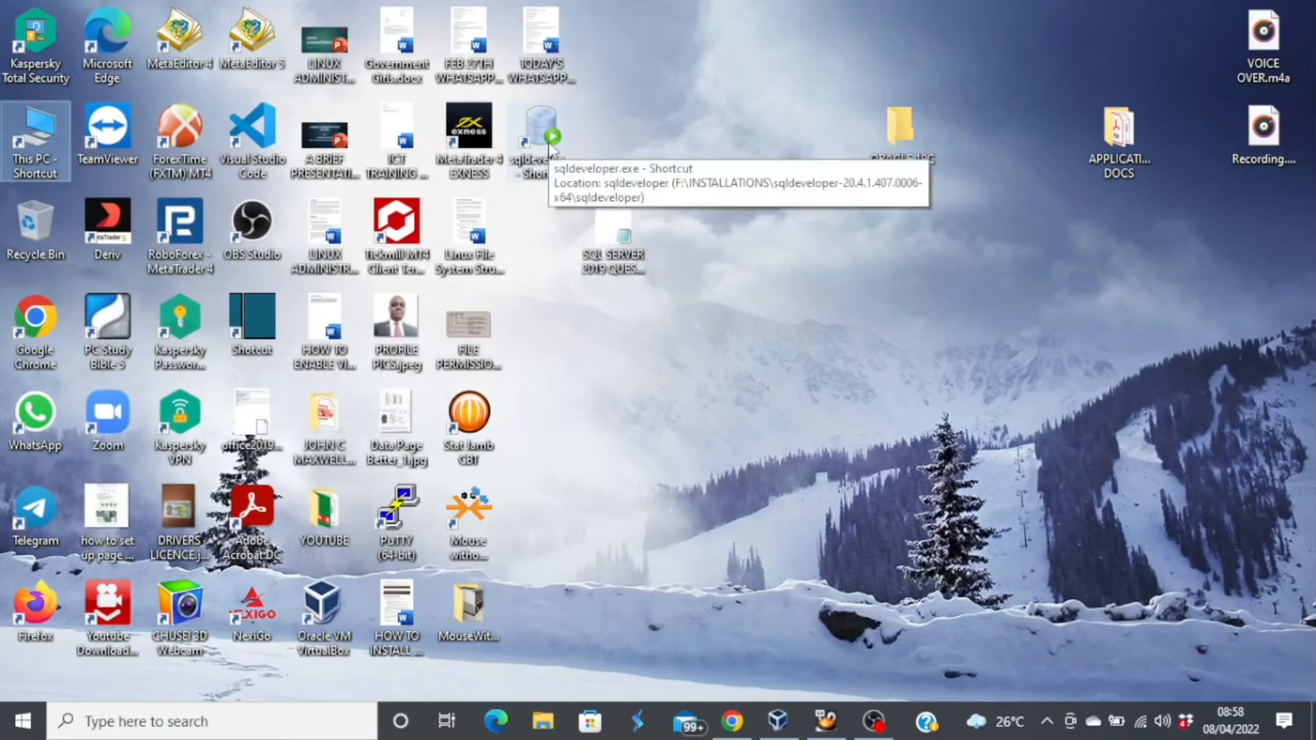
Launch SQL Developer 20.4.1 from the new desktop shortcut so its splash screen appears
{"action": "double_click", "coordinate": [541, 134]}
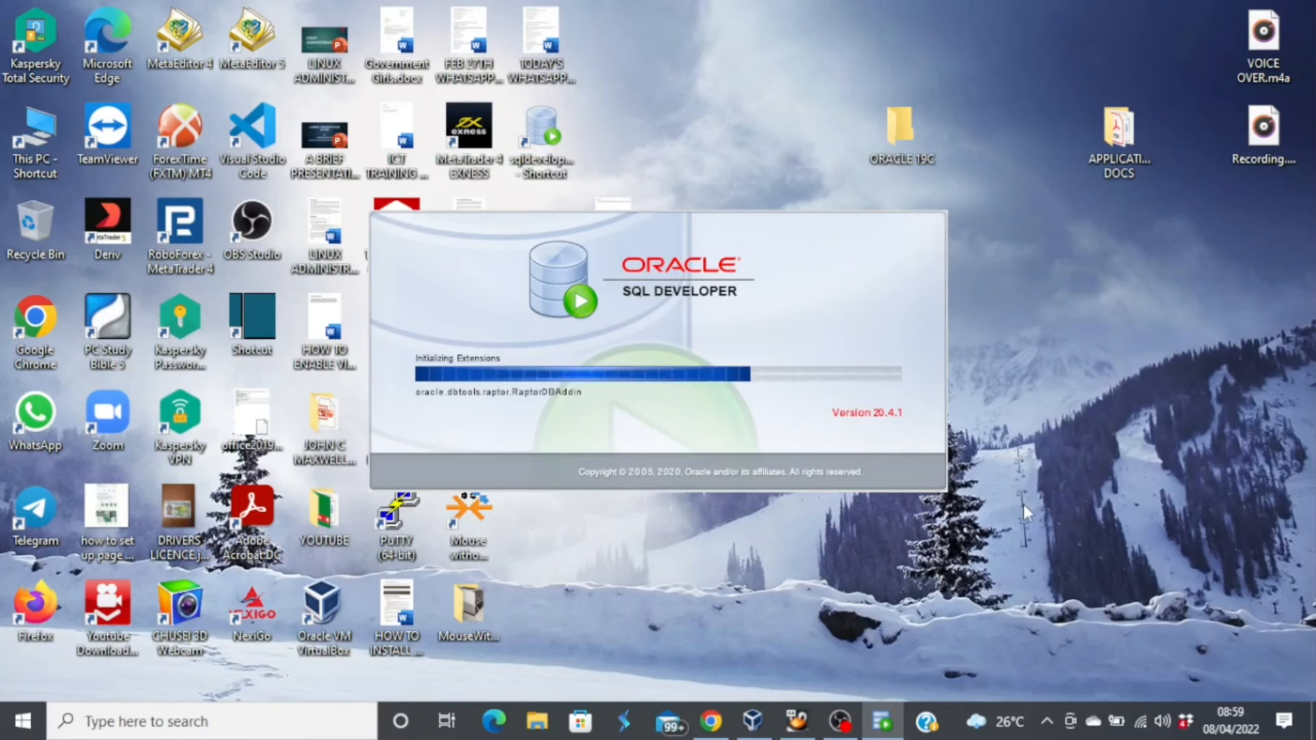